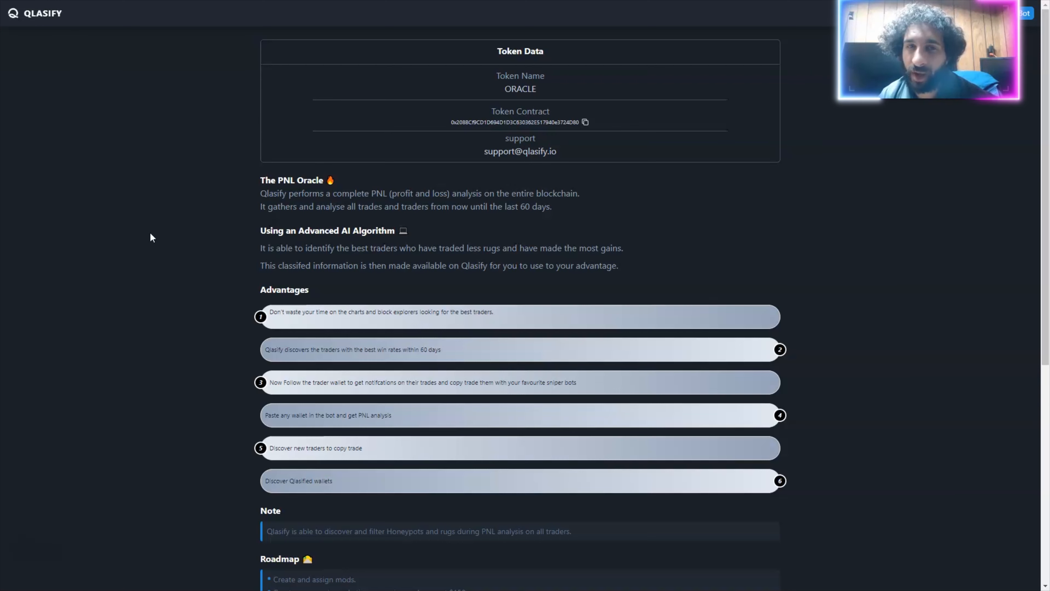
mouse_move(426, 120)
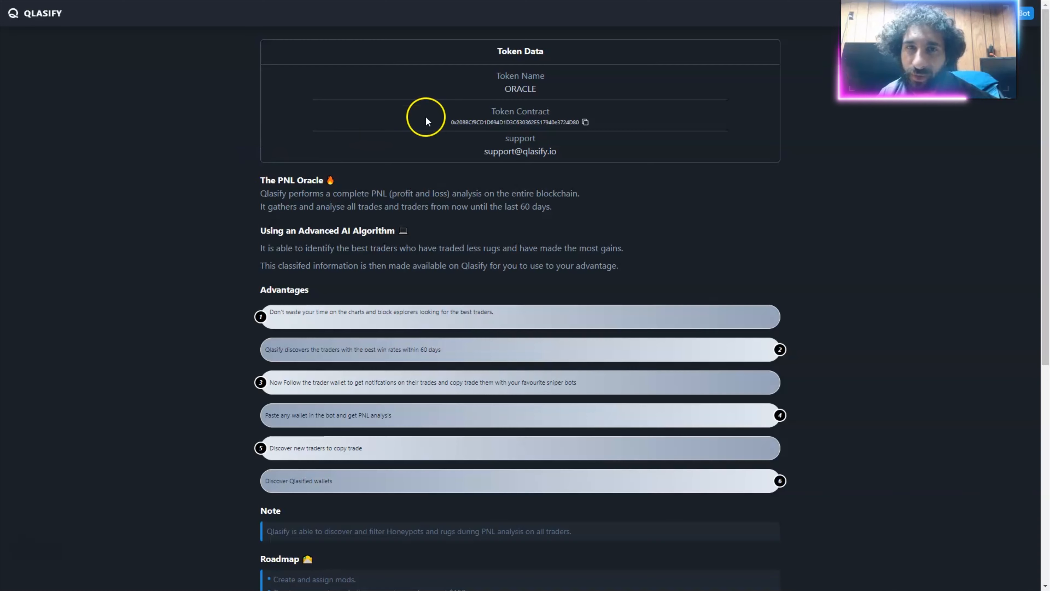
mouse_move(510, 94)
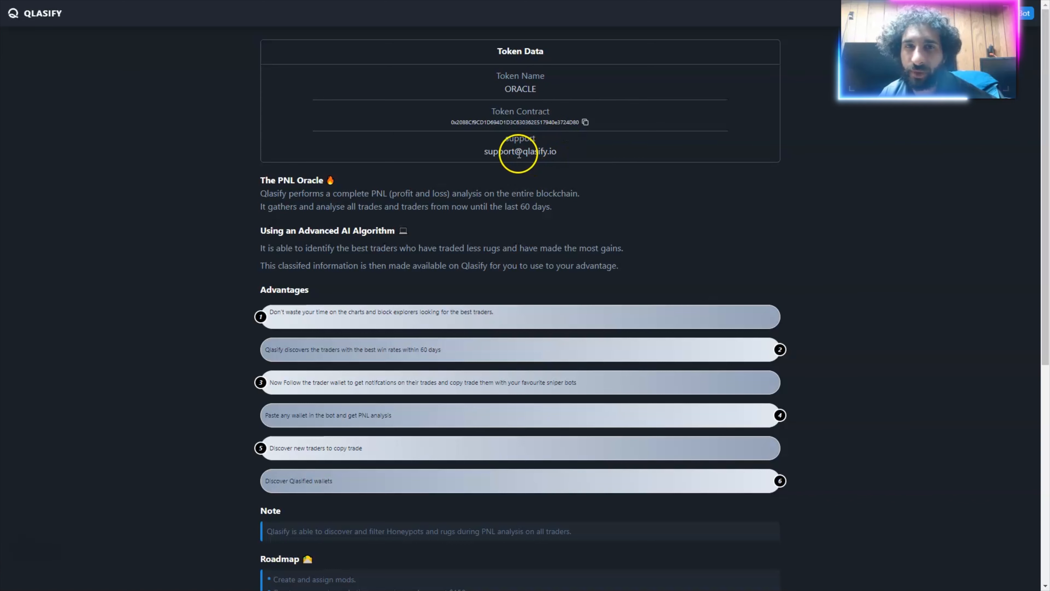
Scroll the Qlasify web page down to the Roadmap, Conclusion and Community links.
scroll(down, 3)
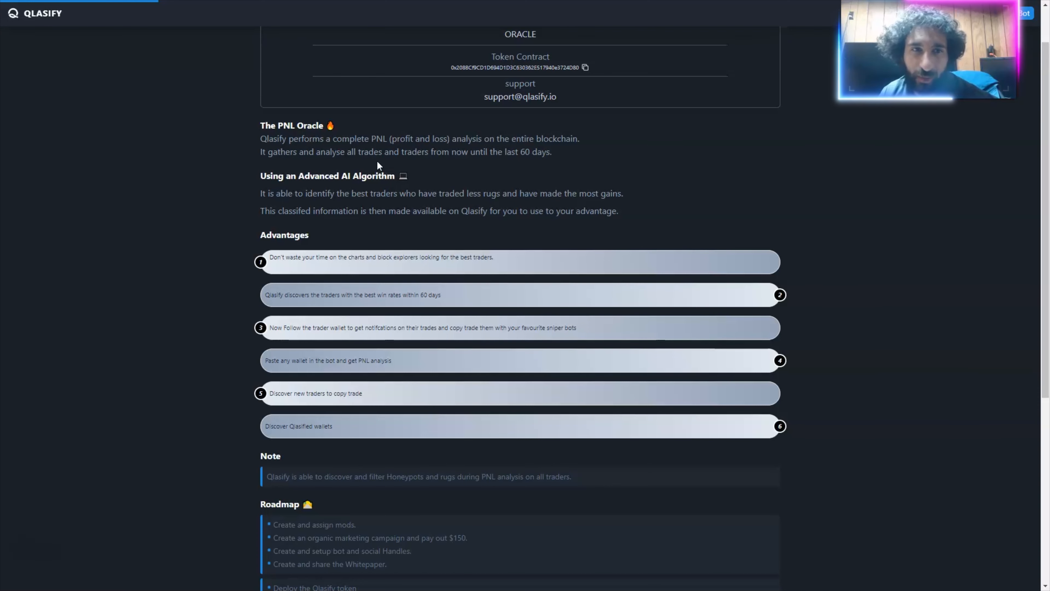
scroll(down, 3)
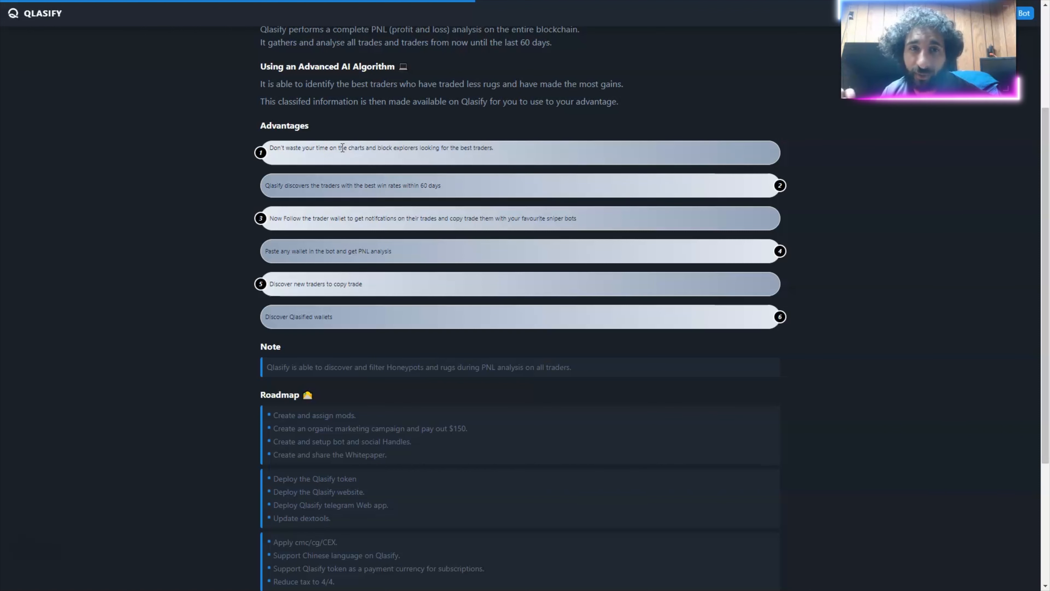
mouse_move(291, 194)
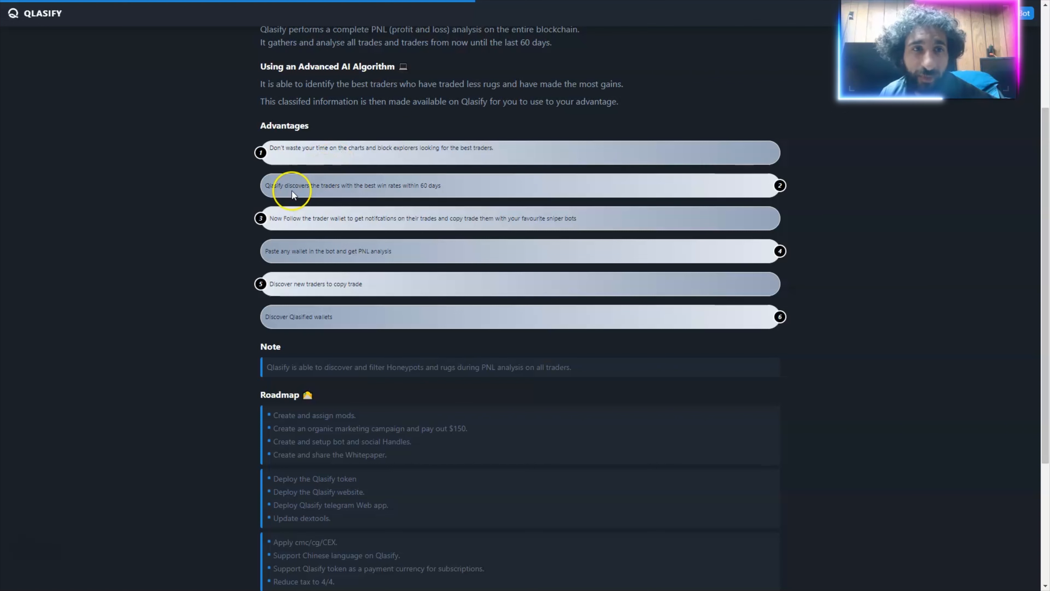
mouse_move(400, 196)
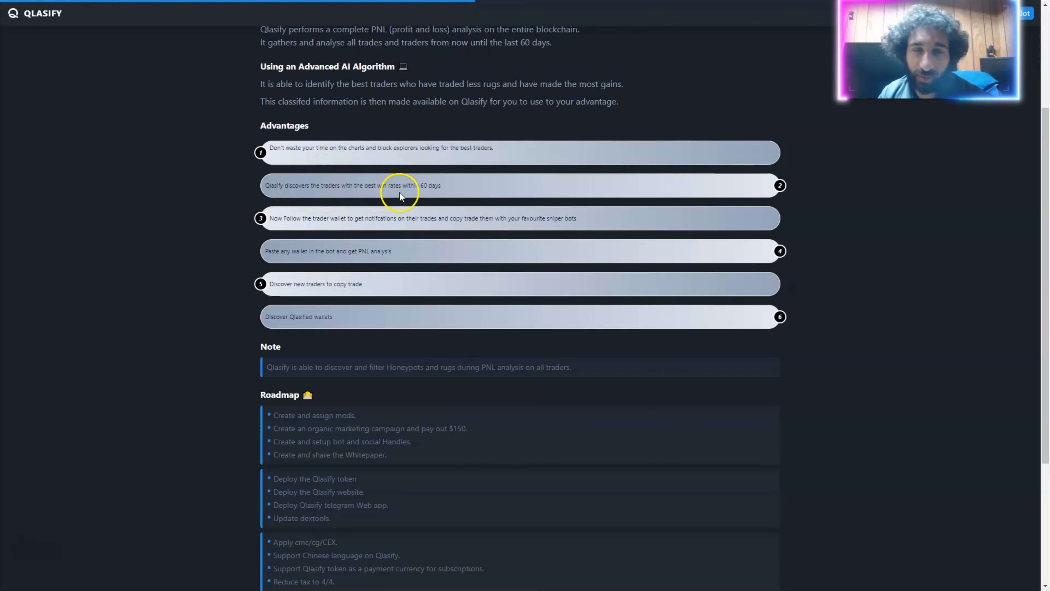
scroll(down, 3)
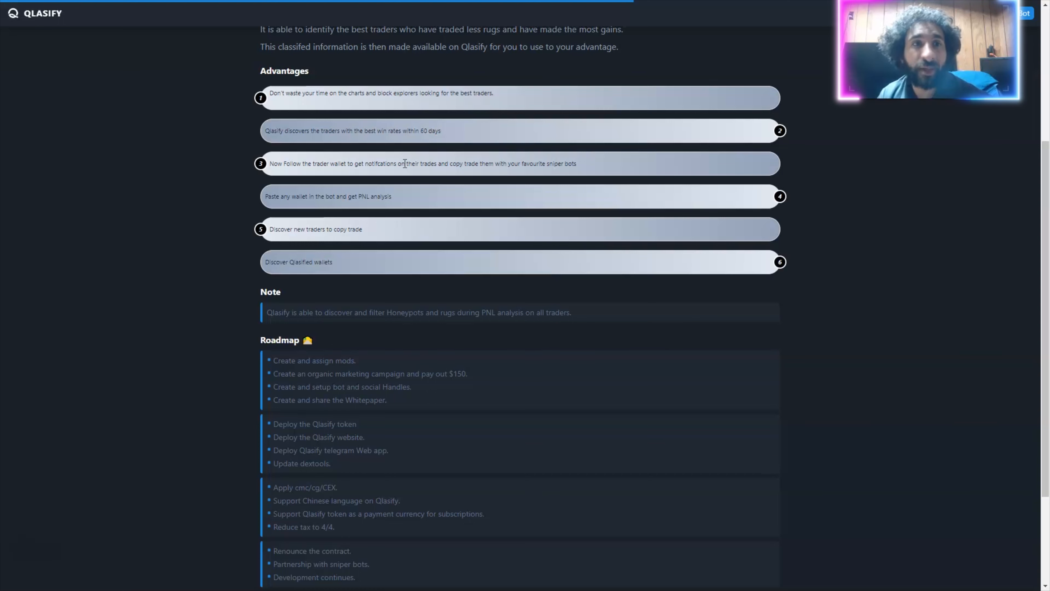
mouse_move(355, 175)
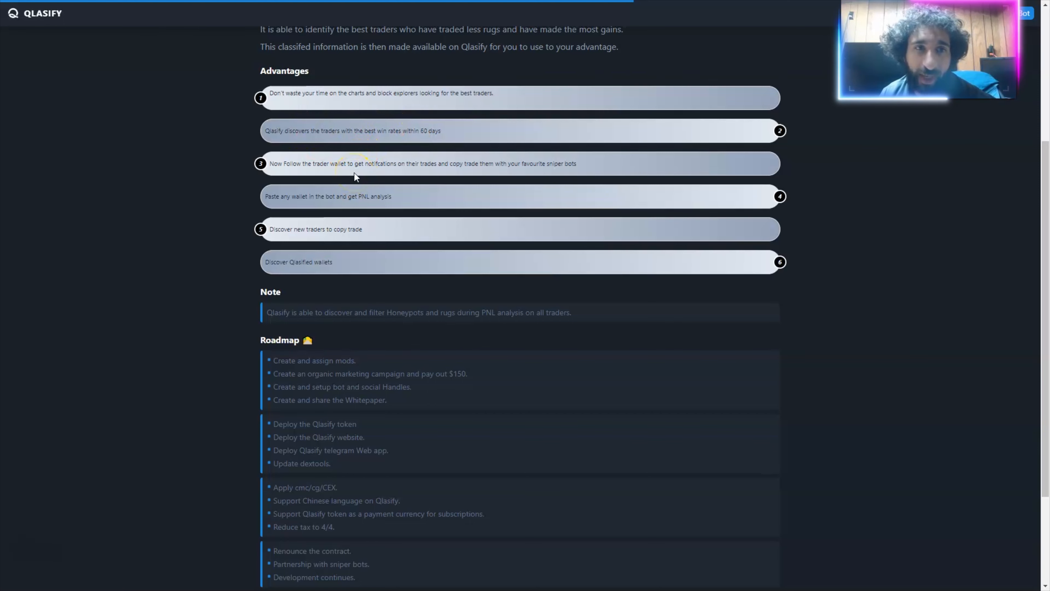
mouse_move(475, 166)
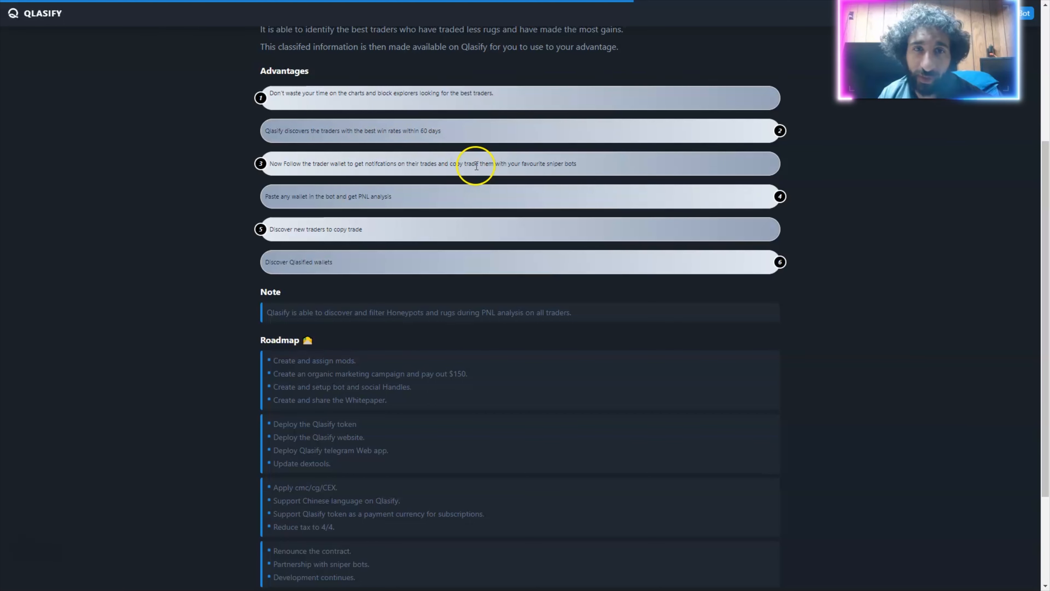
mouse_move(581, 169)
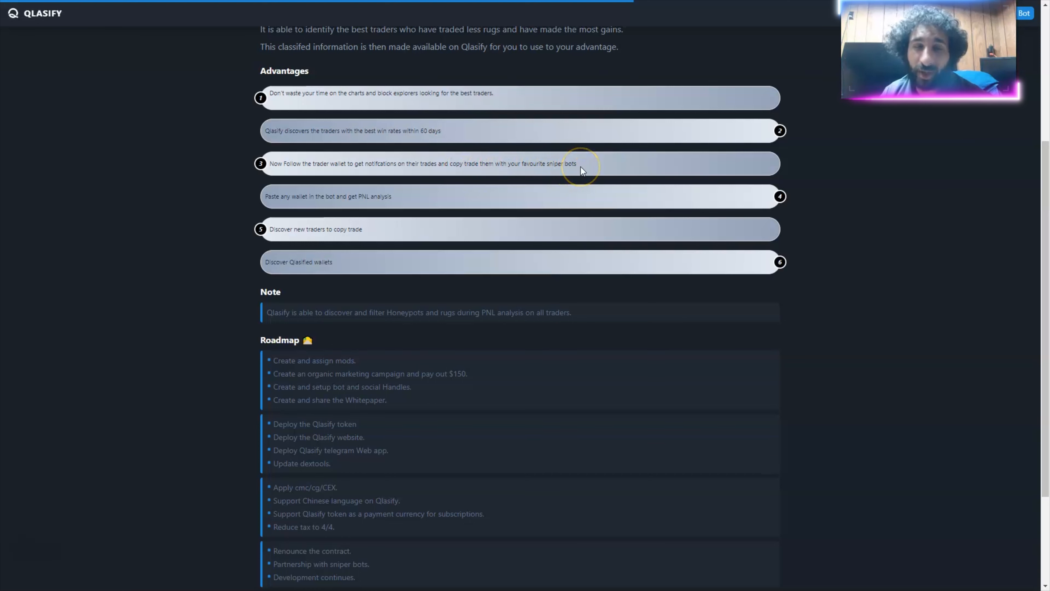
mouse_move(581, 165)
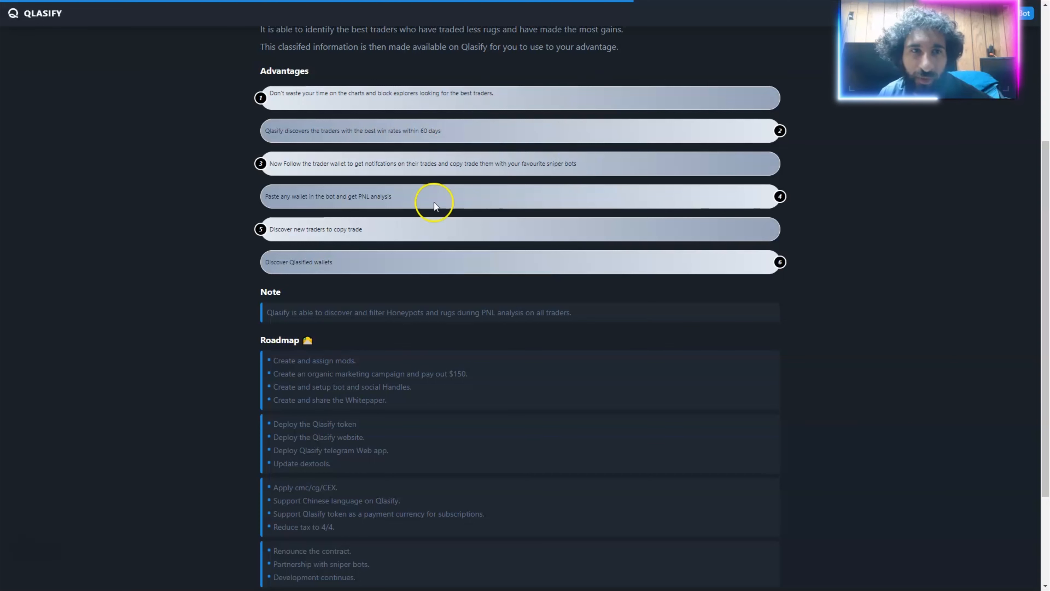
mouse_move(328, 204)
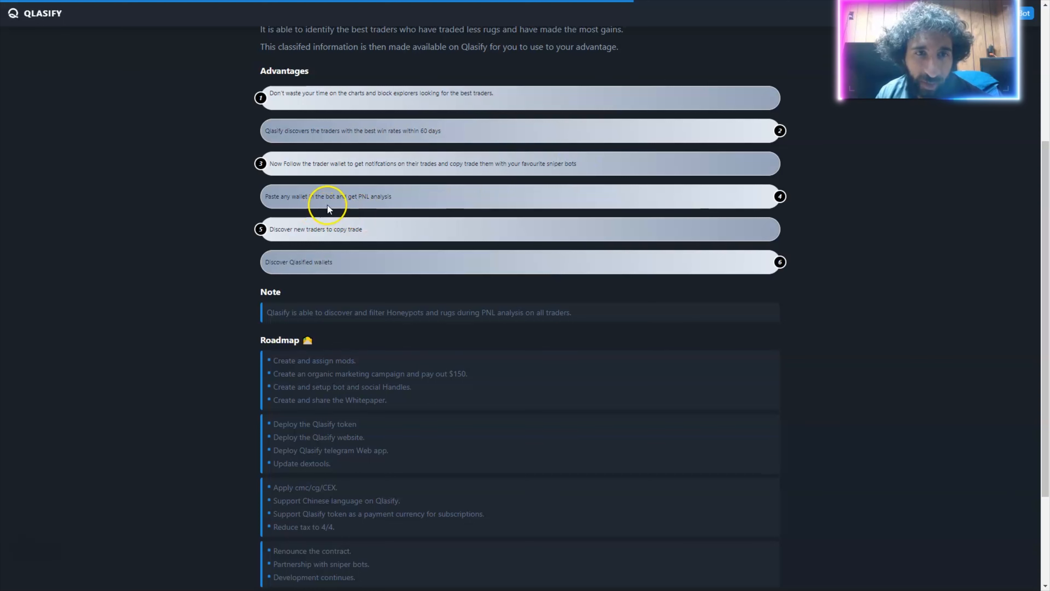
mouse_move(329, 225)
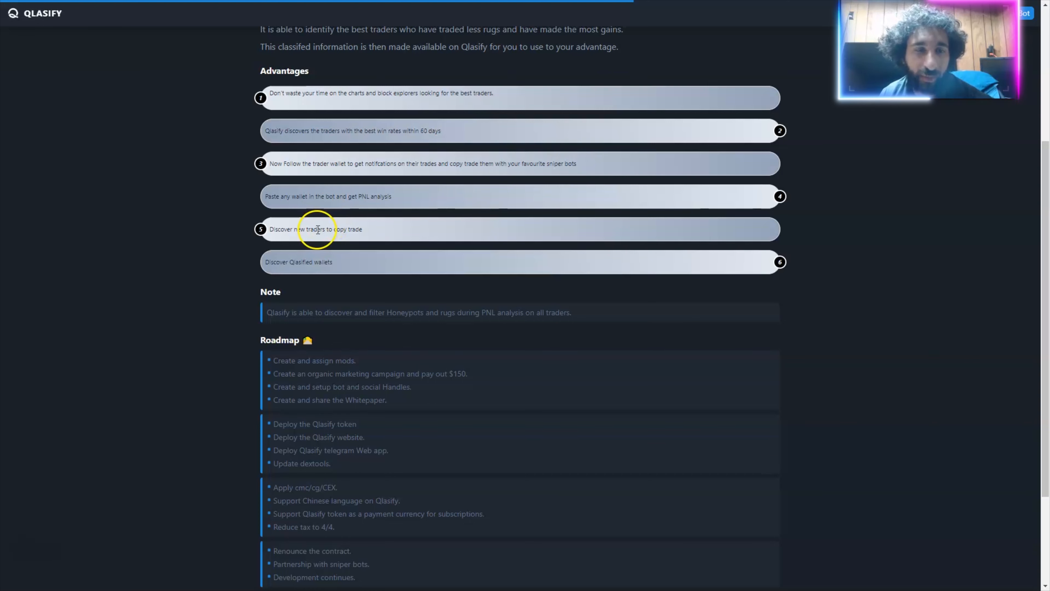
scroll(down, 3)
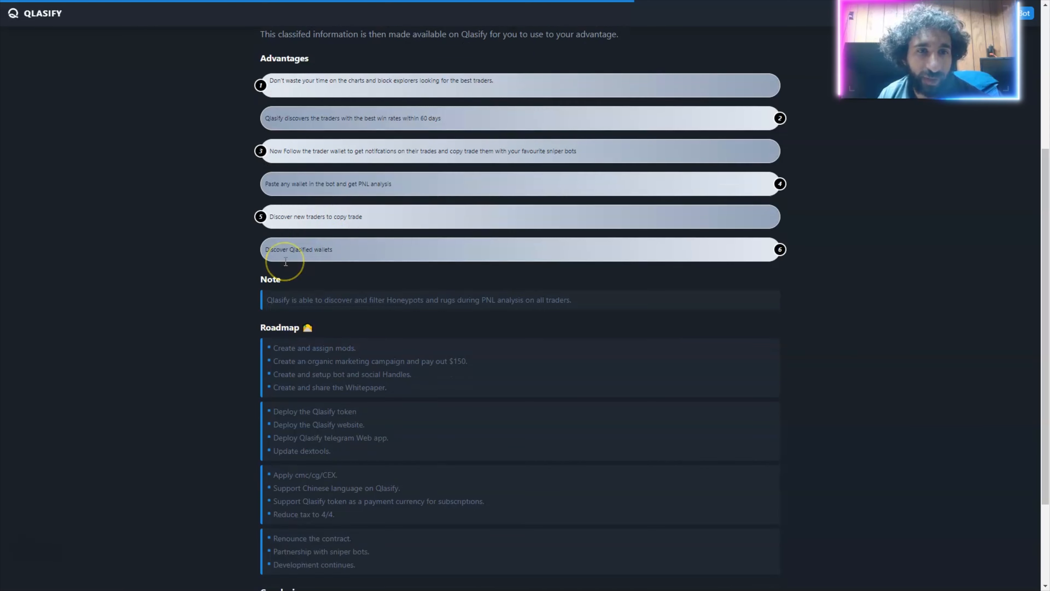
scroll(down, 3)
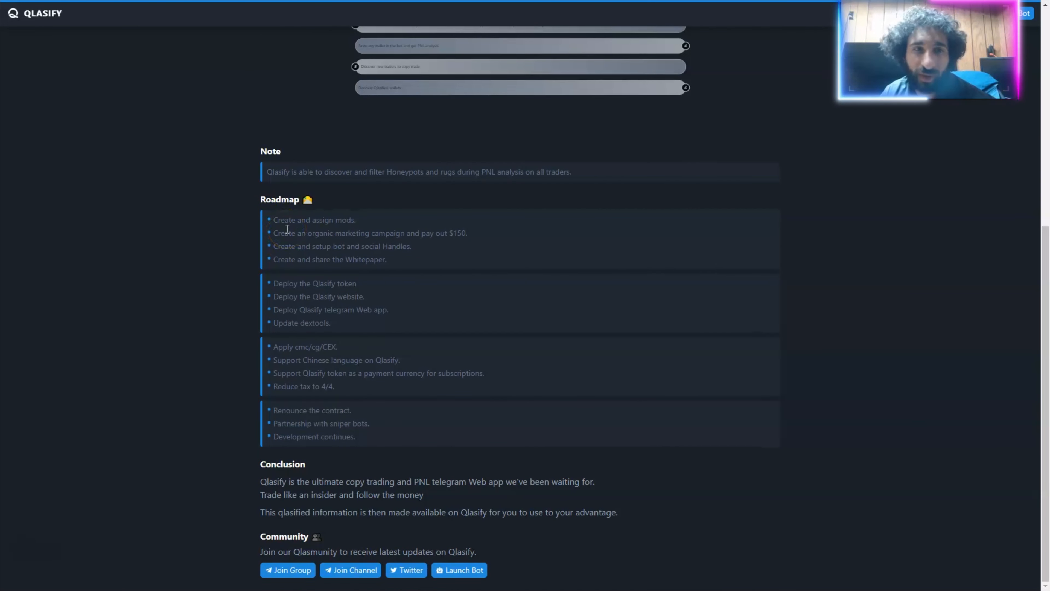
mouse_move(448, 243)
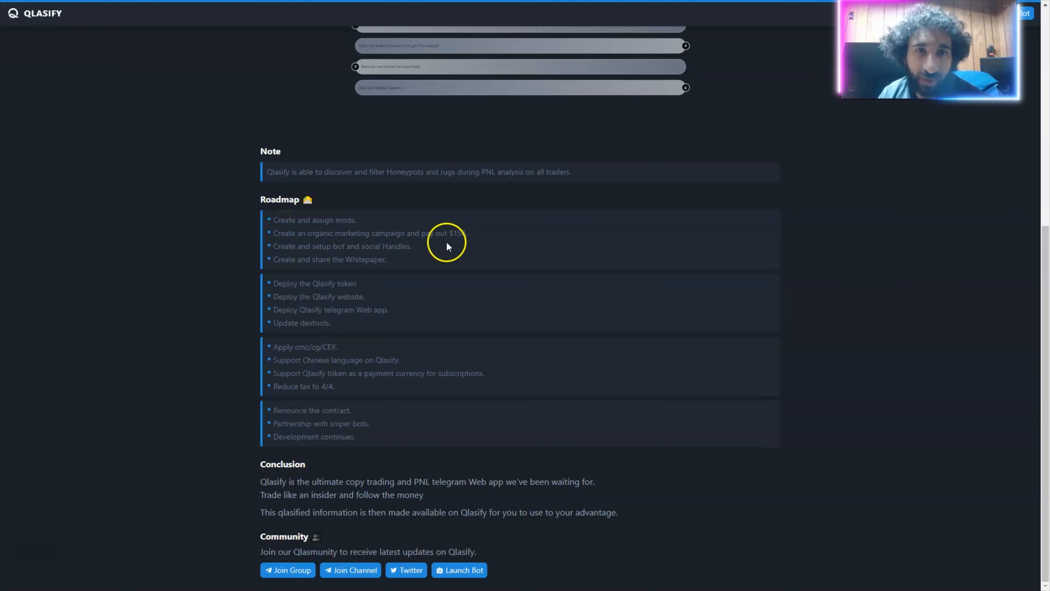
mouse_move(345, 263)
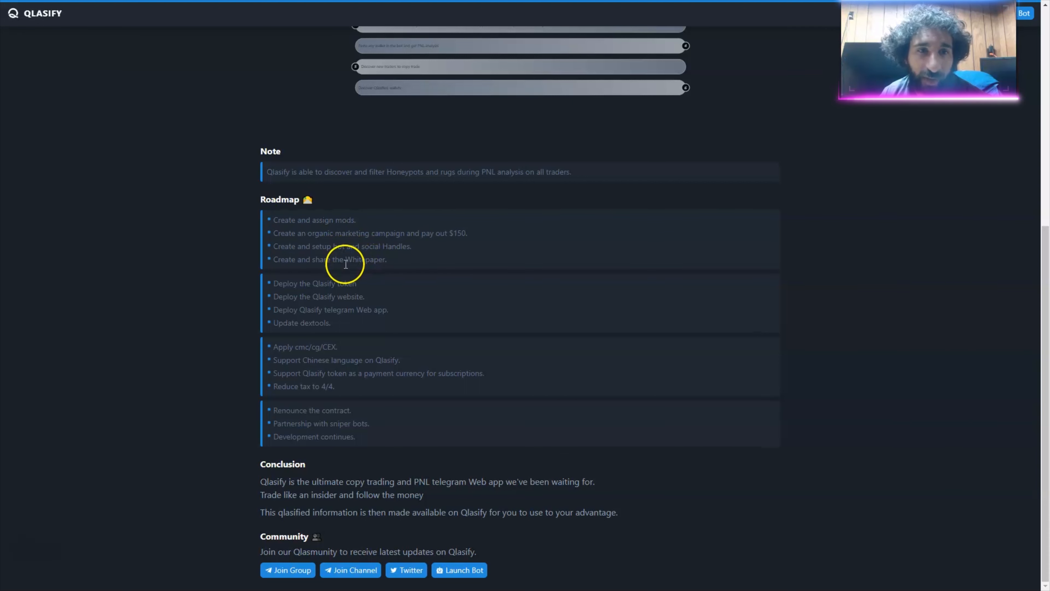
mouse_move(330, 309)
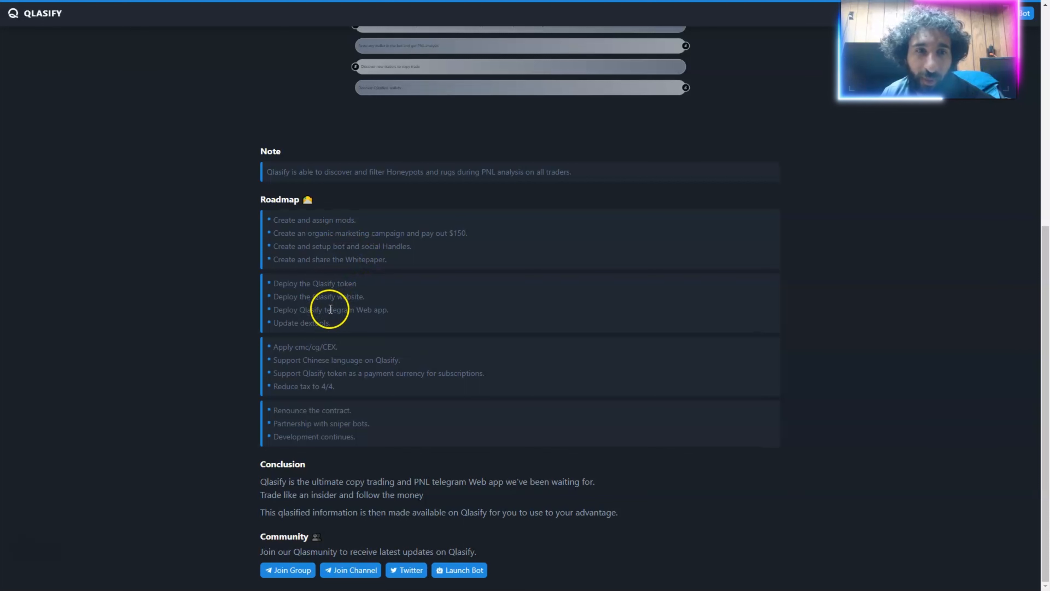
mouse_move(335, 349)
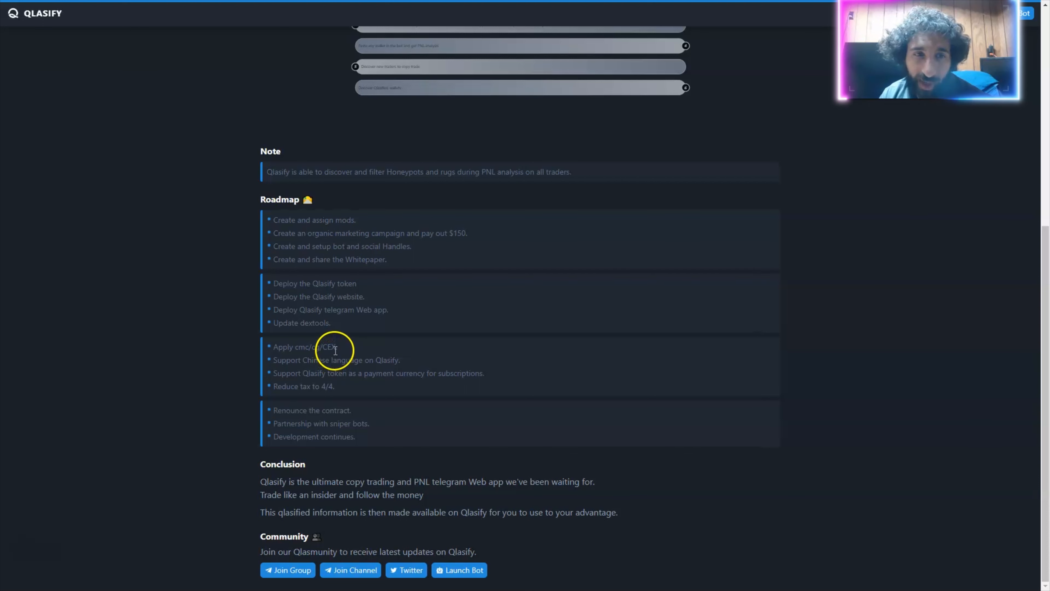
mouse_move(348, 385)
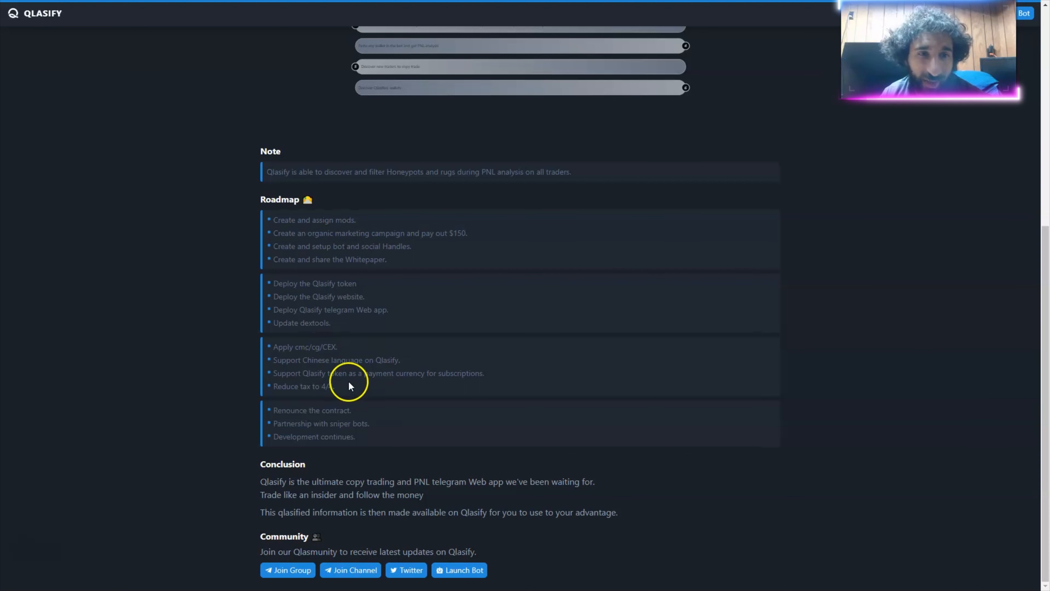
mouse_move(323, 428)
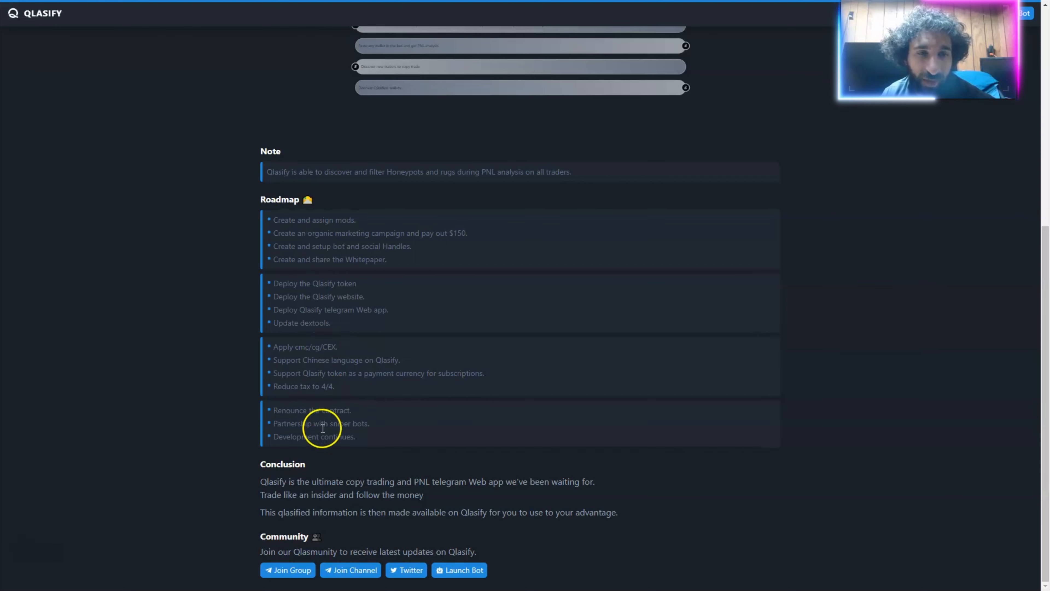
mouse_move(352, 435)
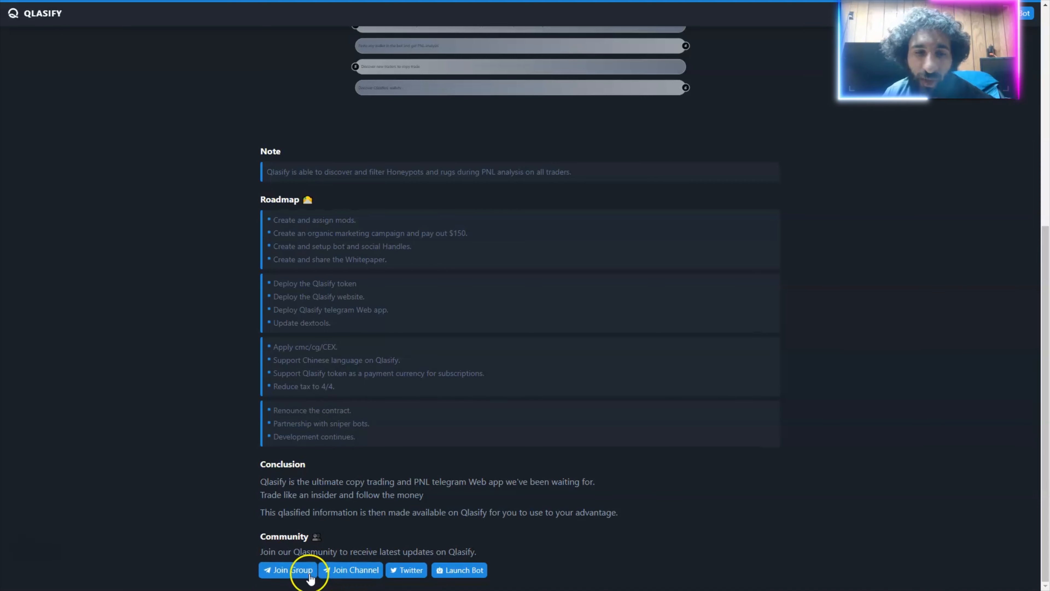
mouse_move(432, 541)
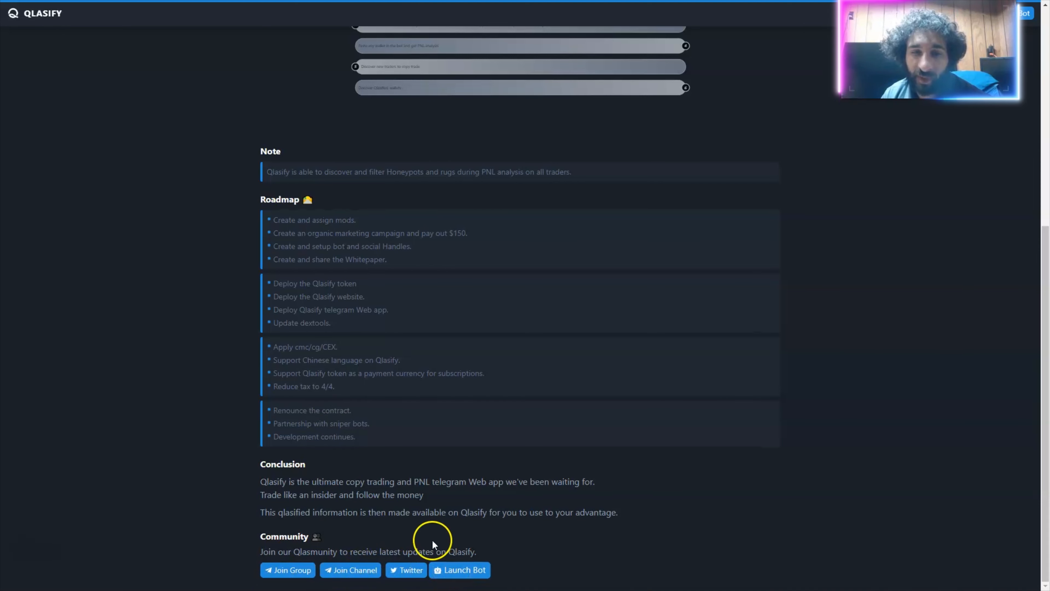
scroll(up, 3)
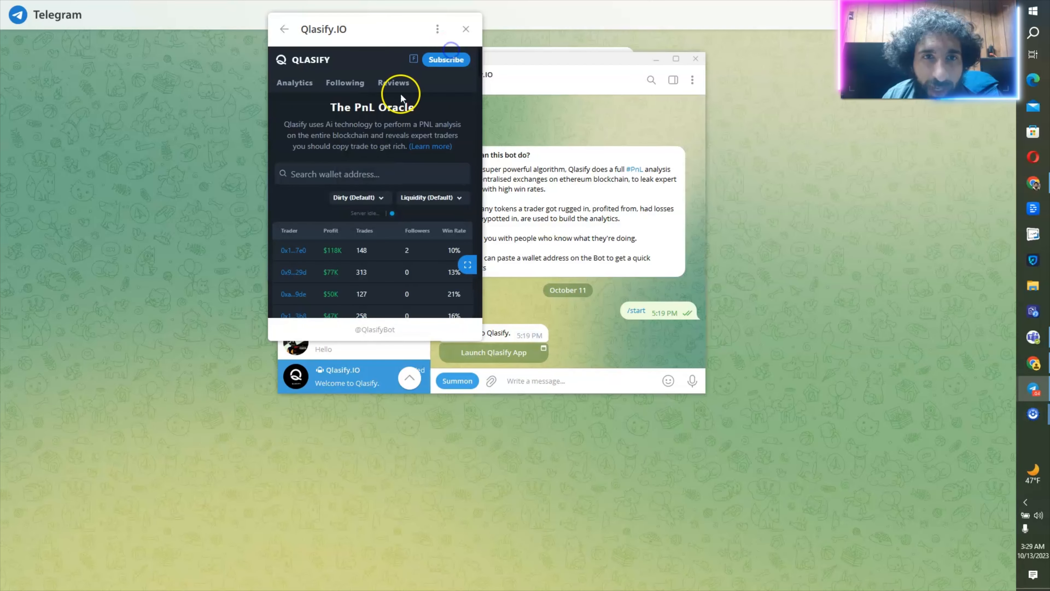
mouse_move(320, 130)
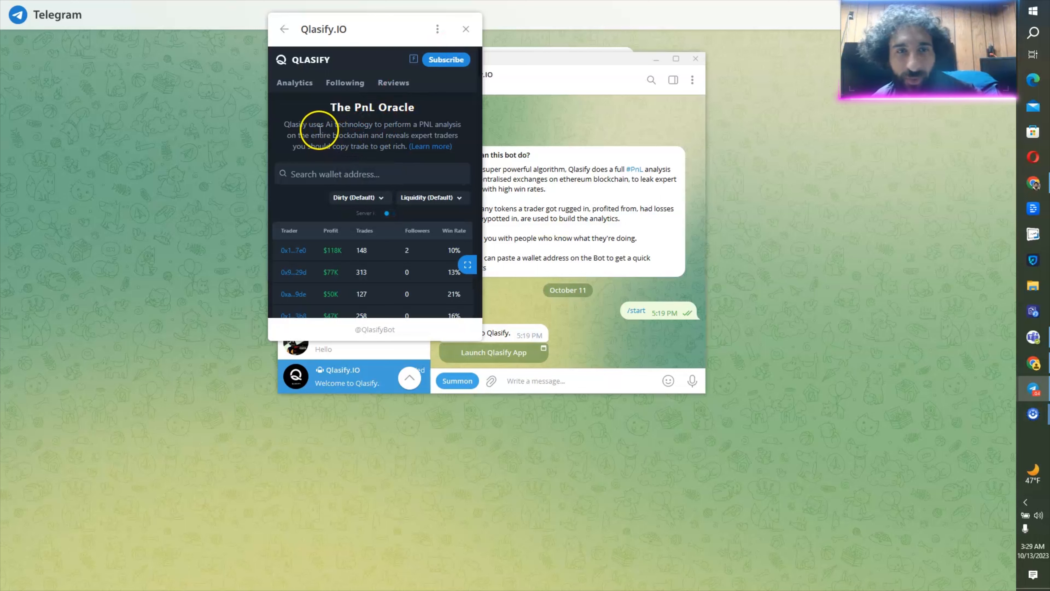
mouse_move(395, 134)
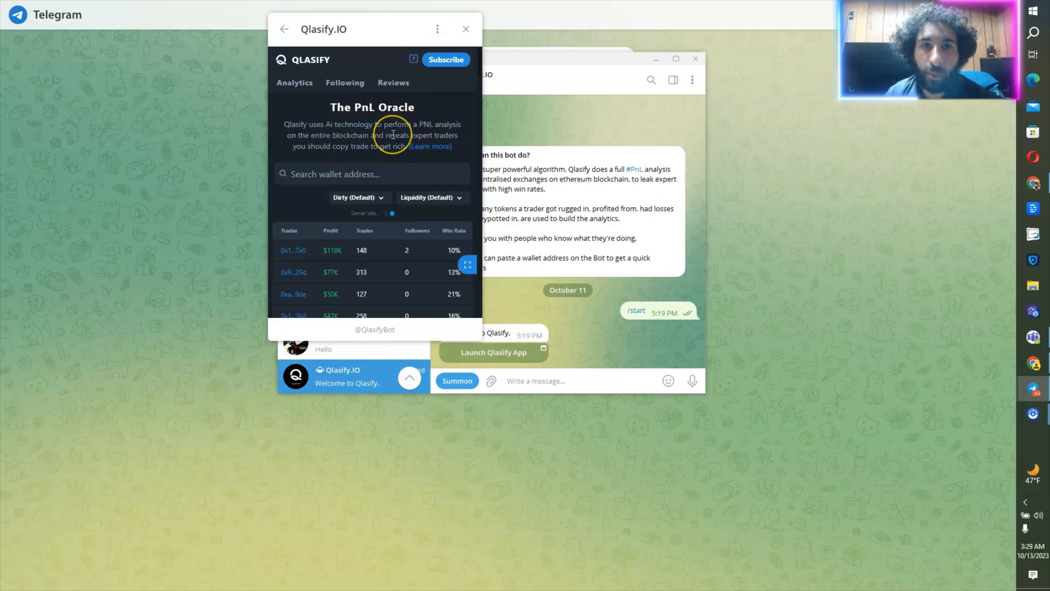
Open the PNL analysis of the trader with a 1% win rate from the Analytics table.
scroll(down, 3)
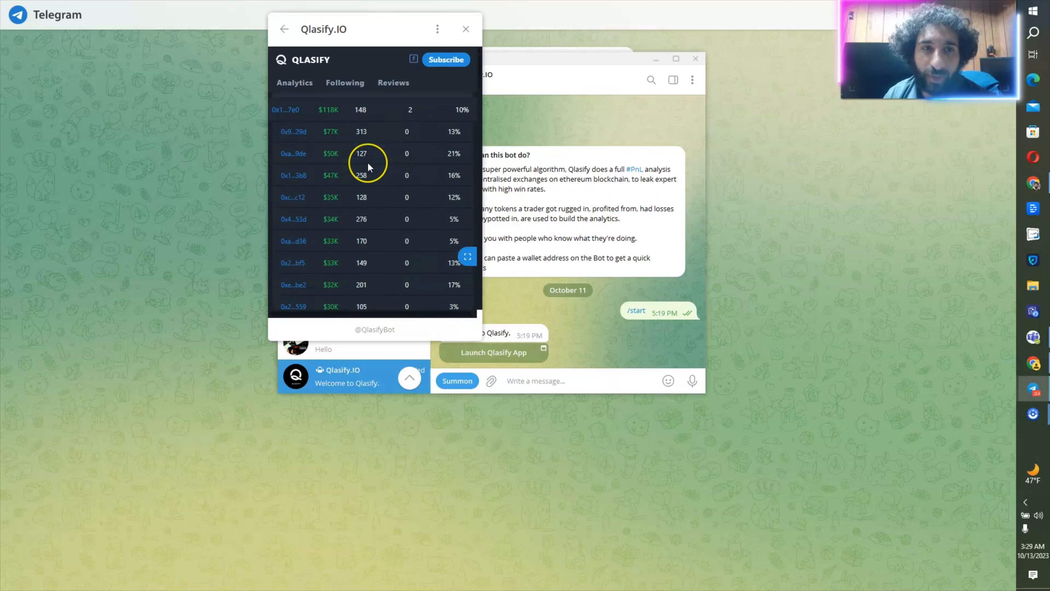
scroll(down, 3)
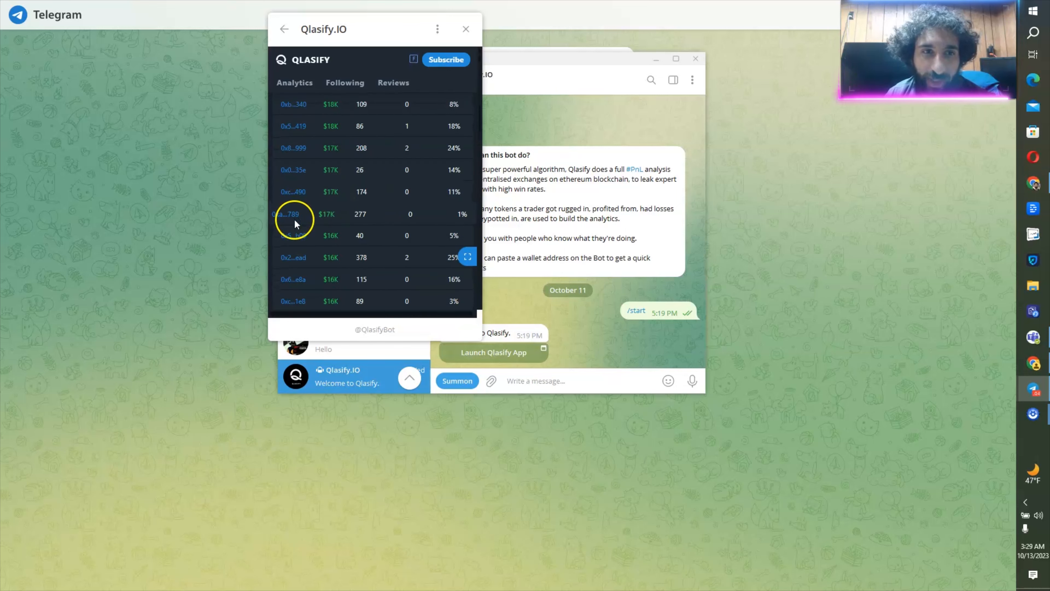
click(293, 214)
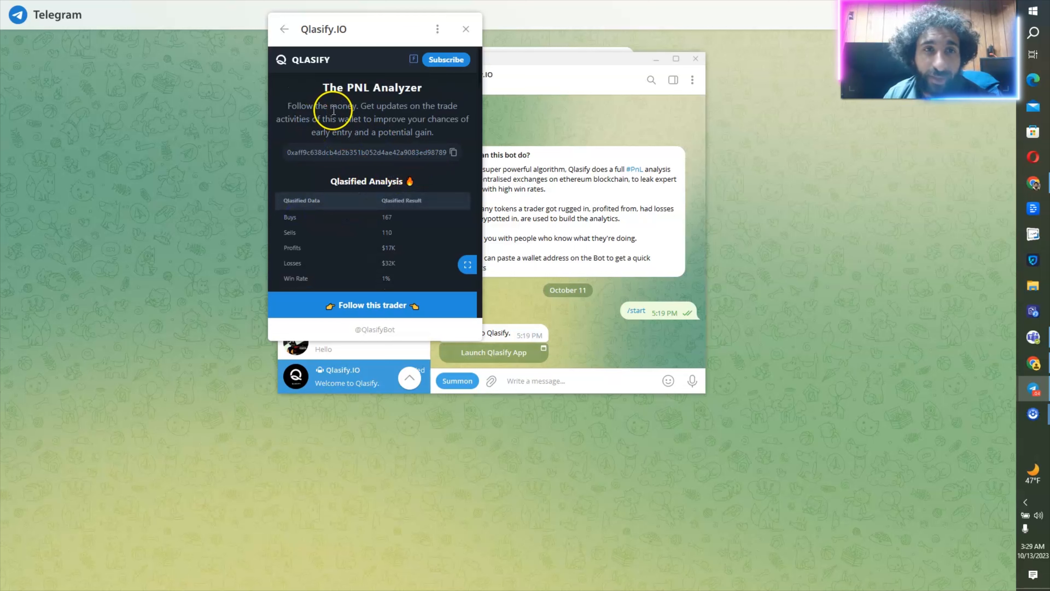
mouse_move(427, 134)
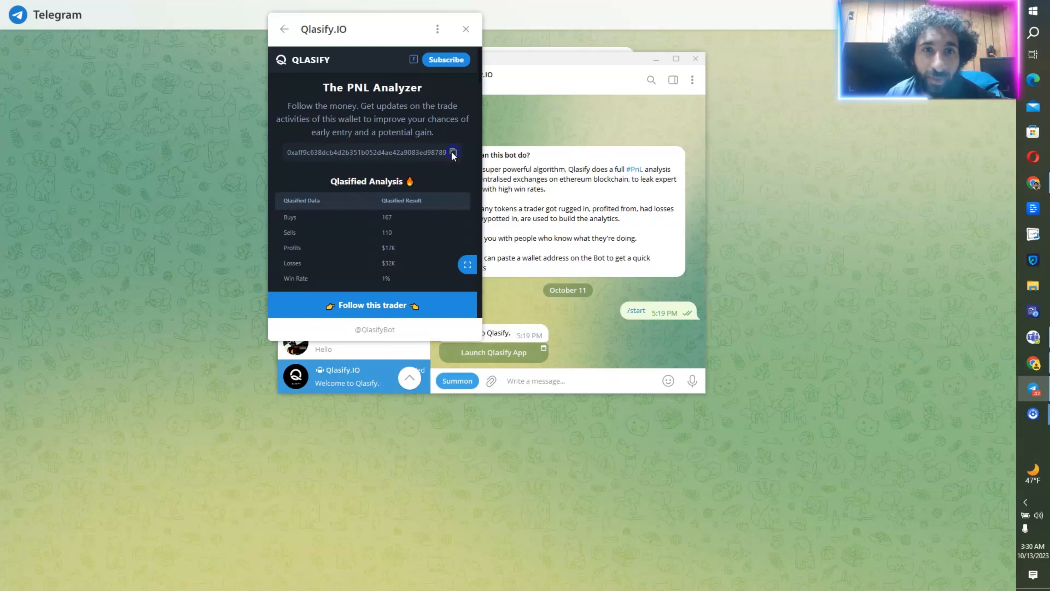
click(452, 153)
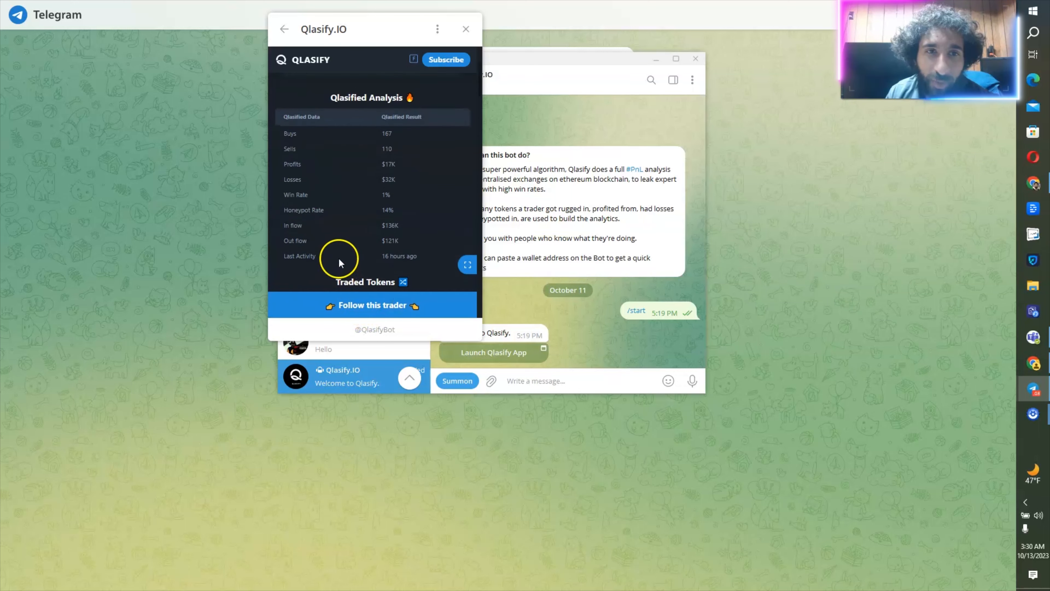
scroll(down, 3)
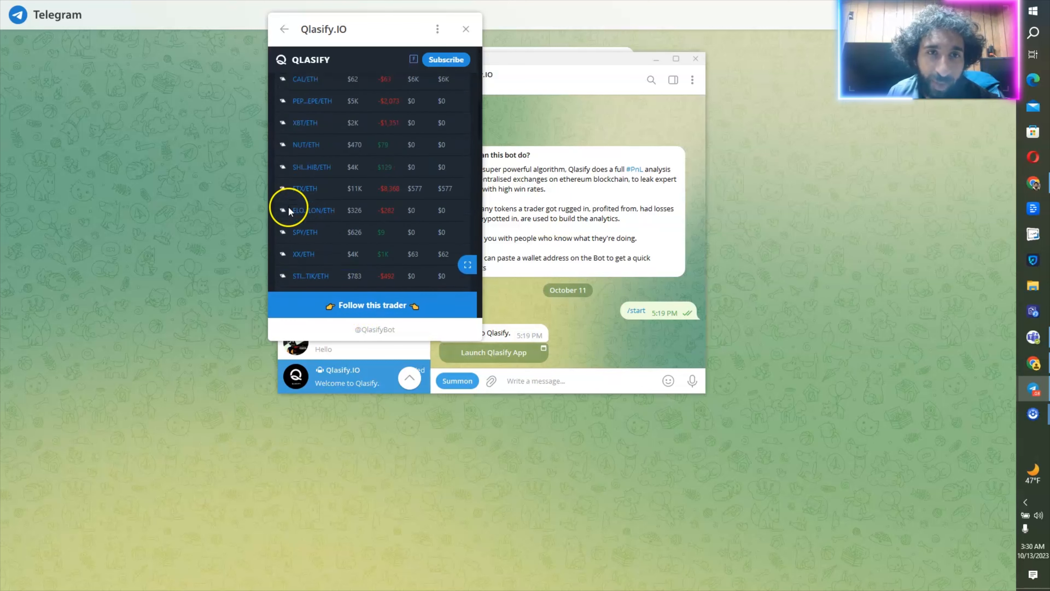
scroll(down, 3)
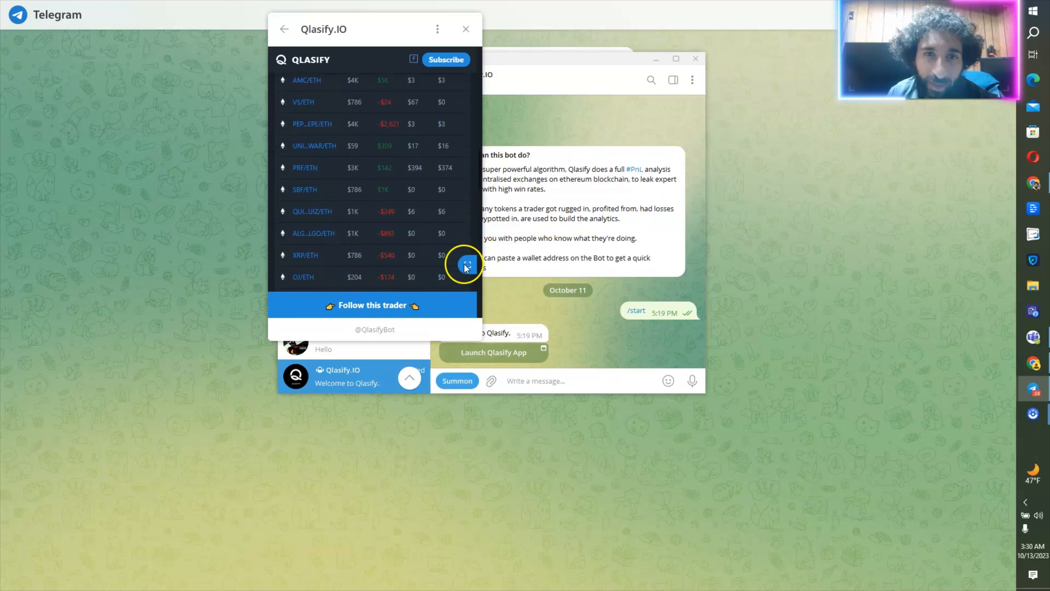
mouse_move(460, 215)
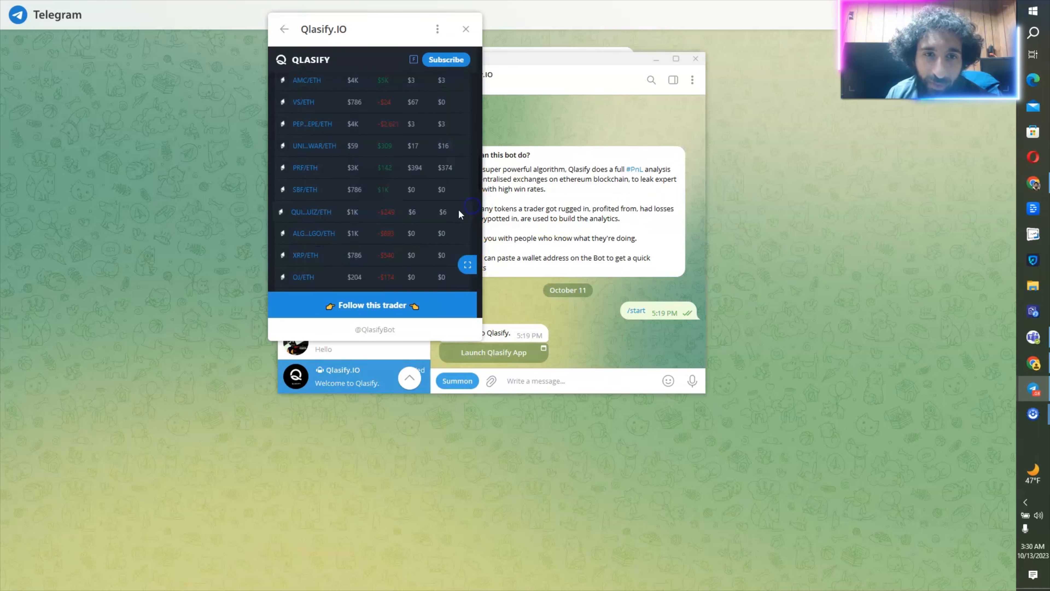
scroll(down, 3)
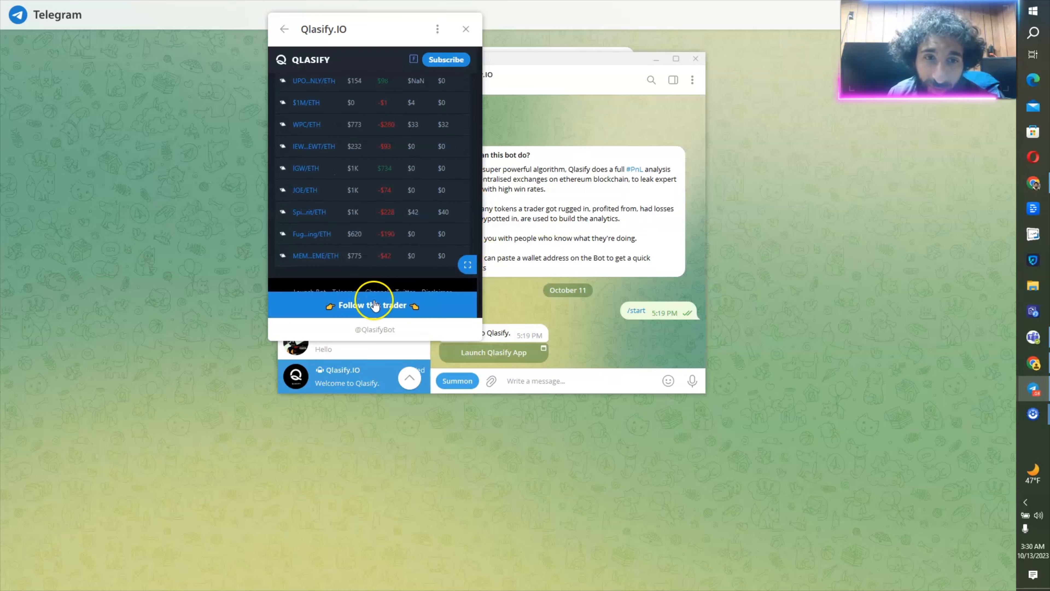
click(373, 304)
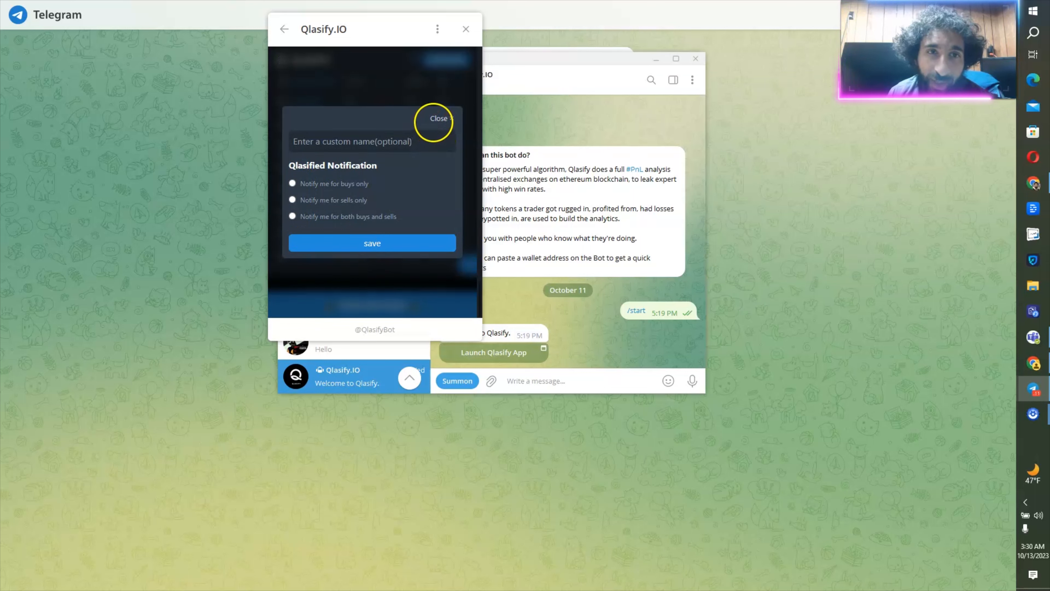
click(372, 141)
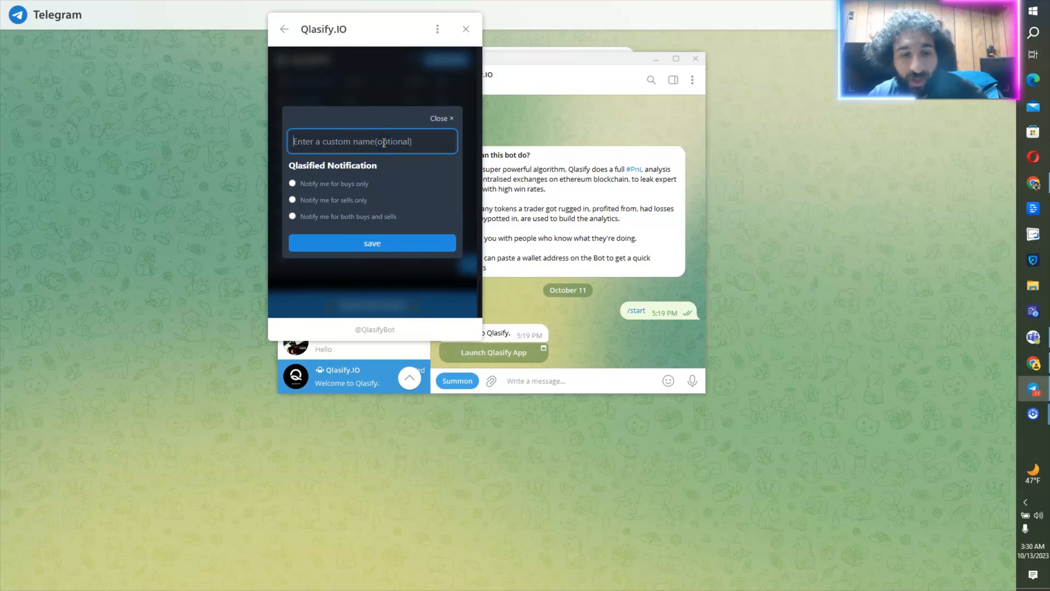
text(custom t)
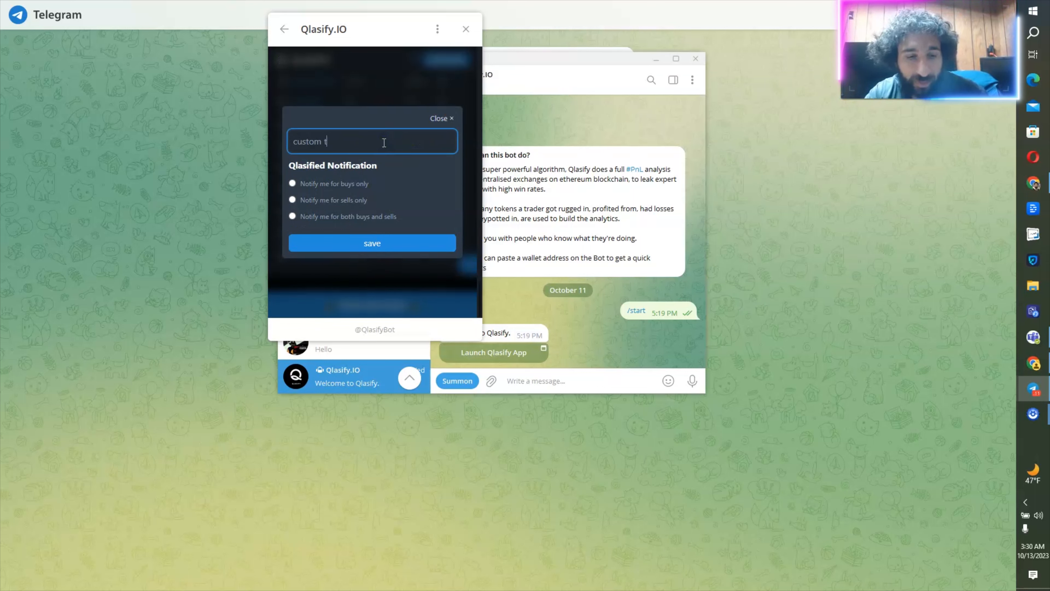
text(ra)
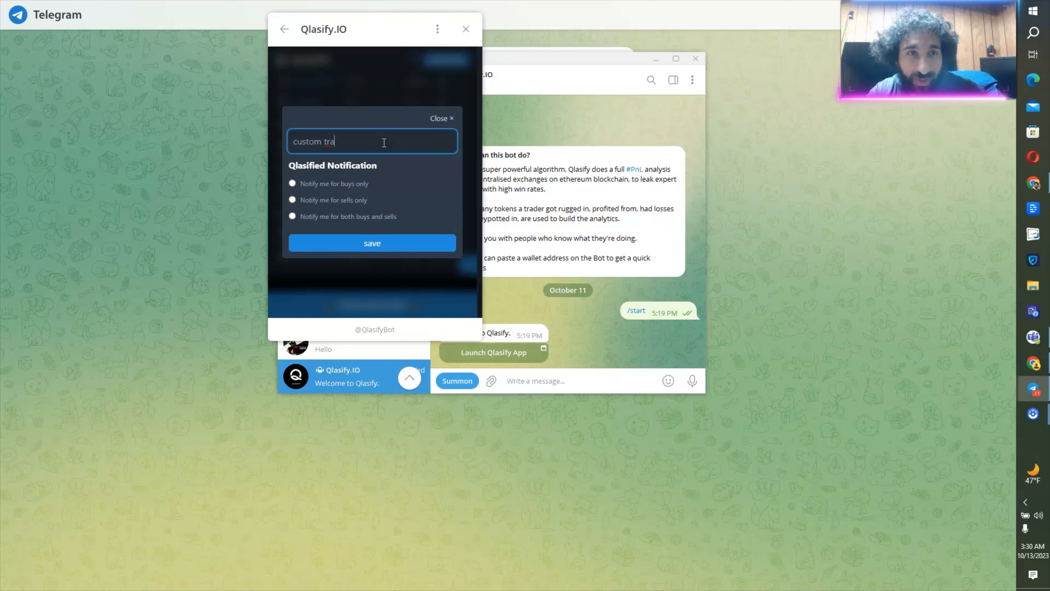
click(442, 118)
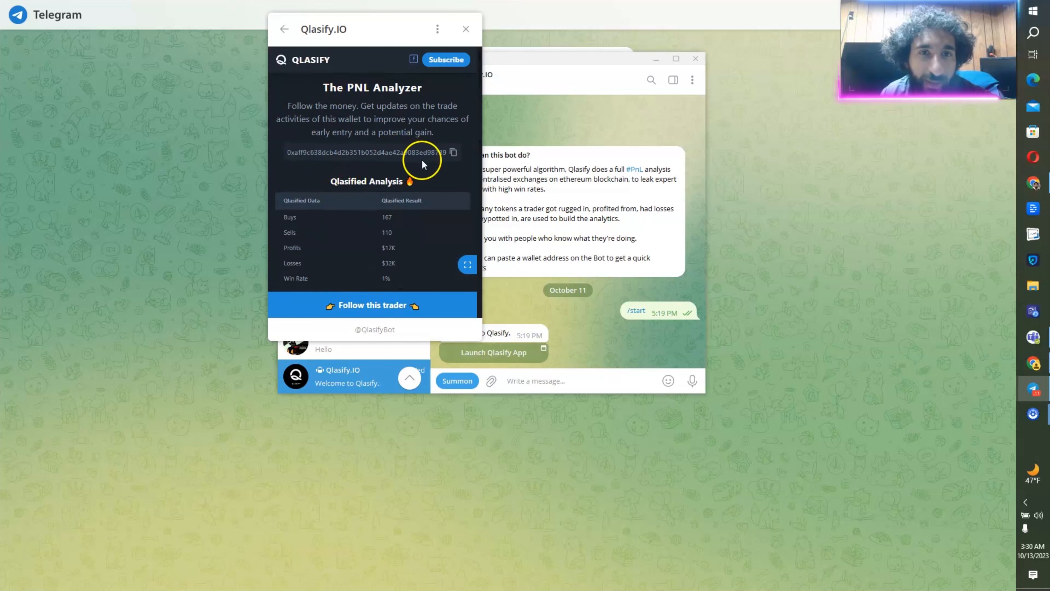
click(281, 61)
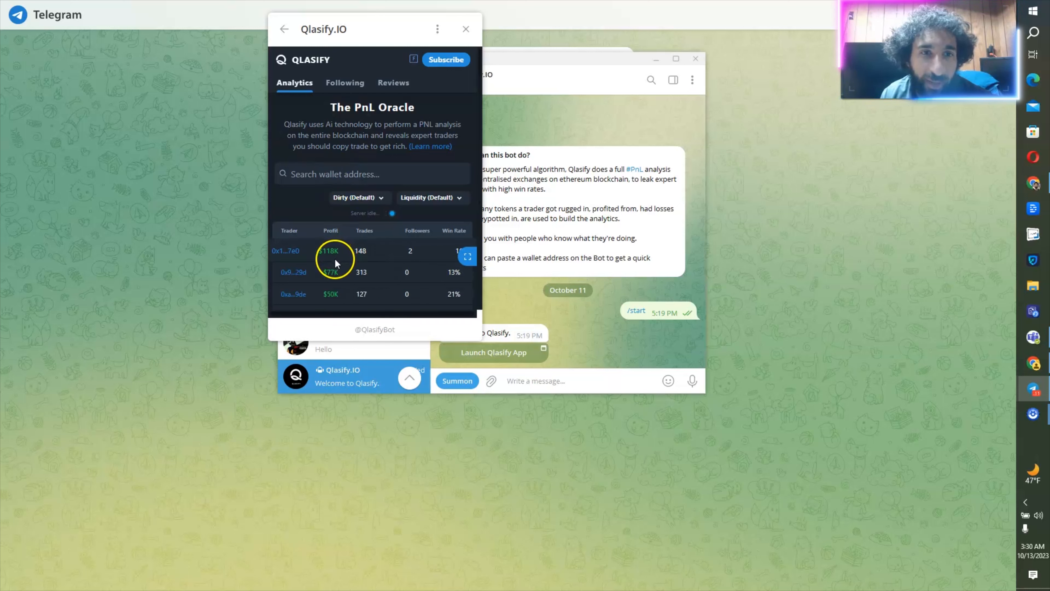
mouse_move(364, 258)
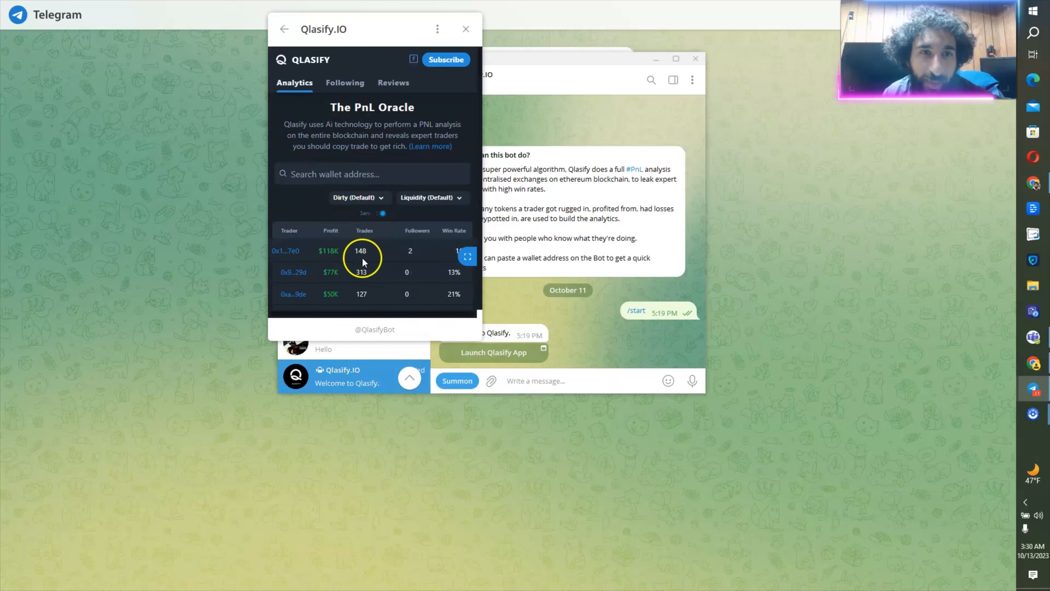
Check the empty Following tab and coming-soon Reviews, then open another trader's analysis from Analytics.
click(344, 83)
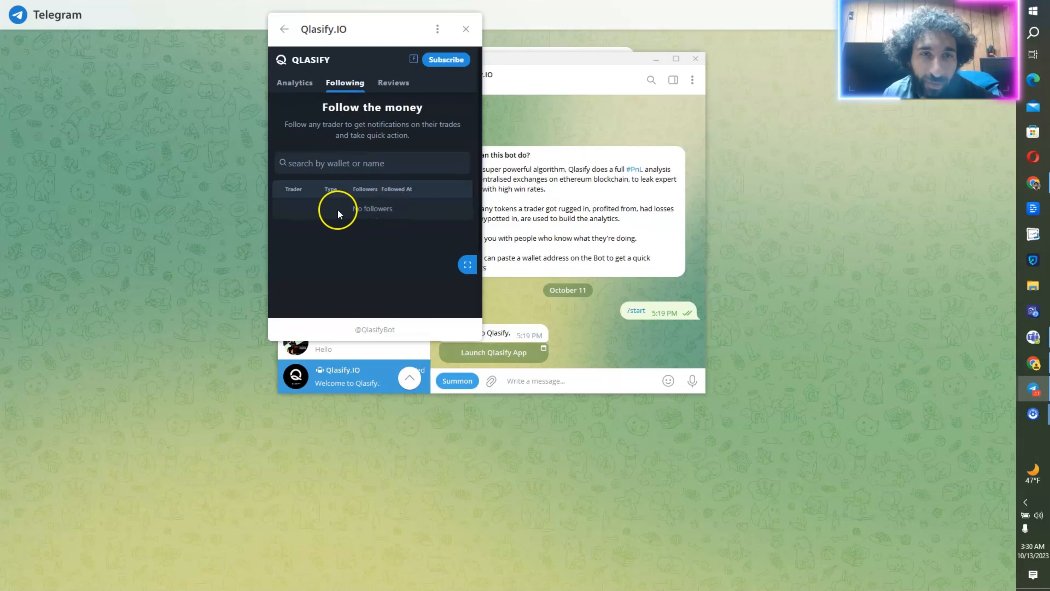
click(393, 83)
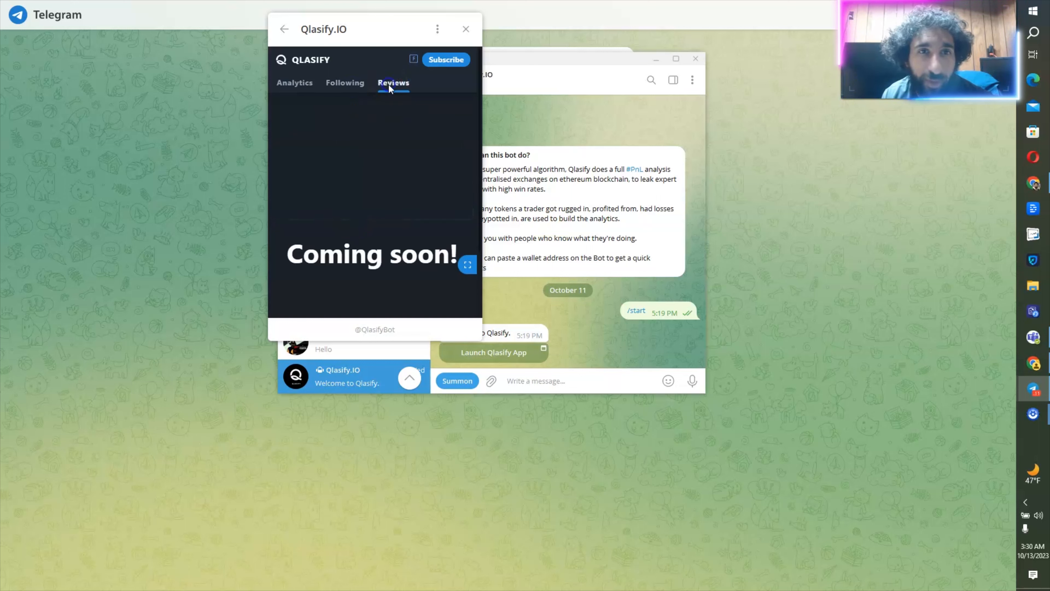
click(294, 83)
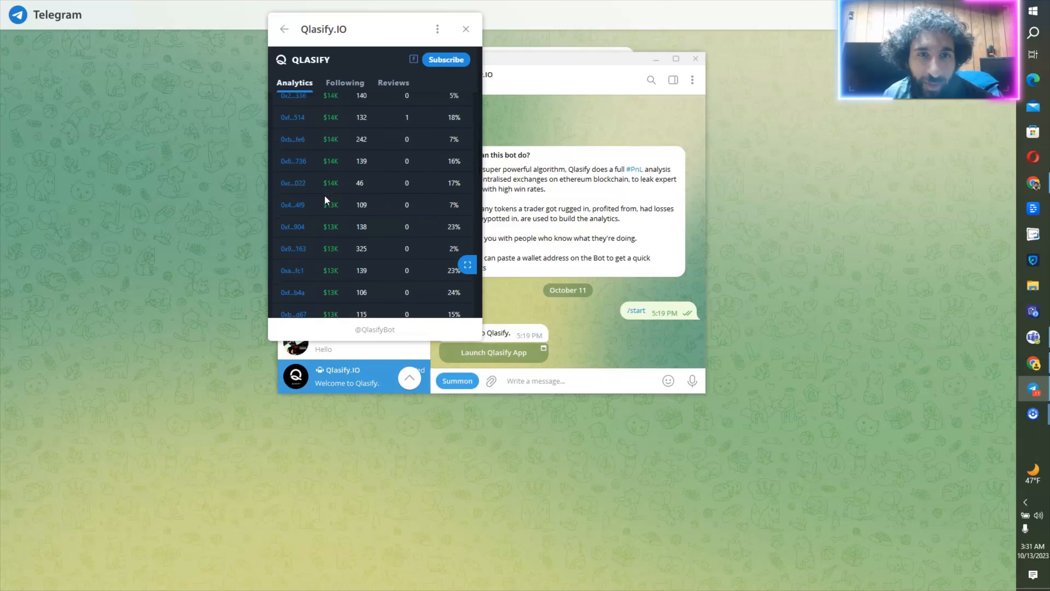
click(293, 204)
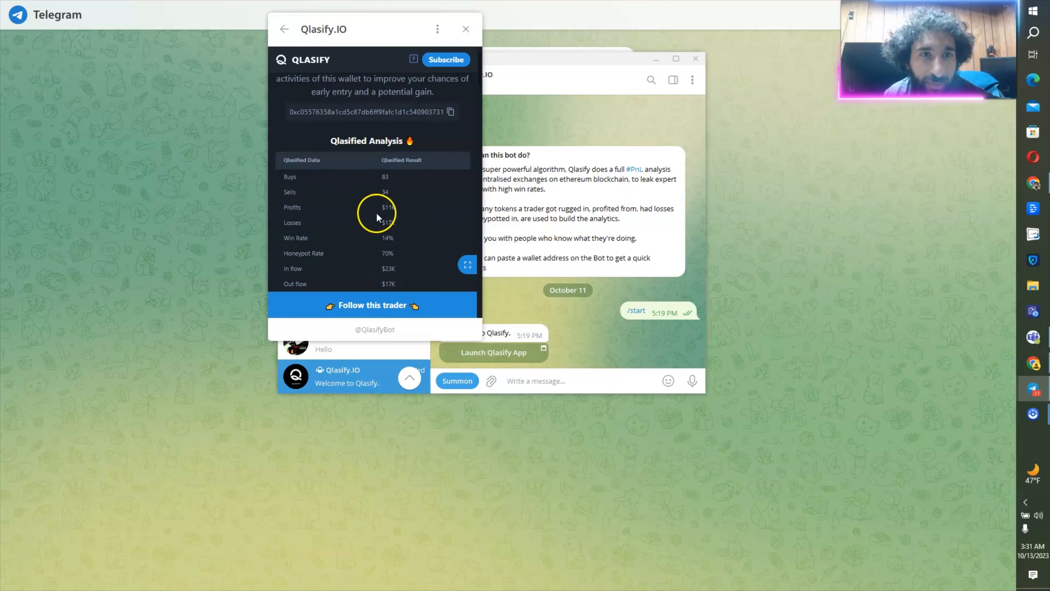
Follow this trader's wallet under the custom name 'tresy'.
scroll(down, 3)
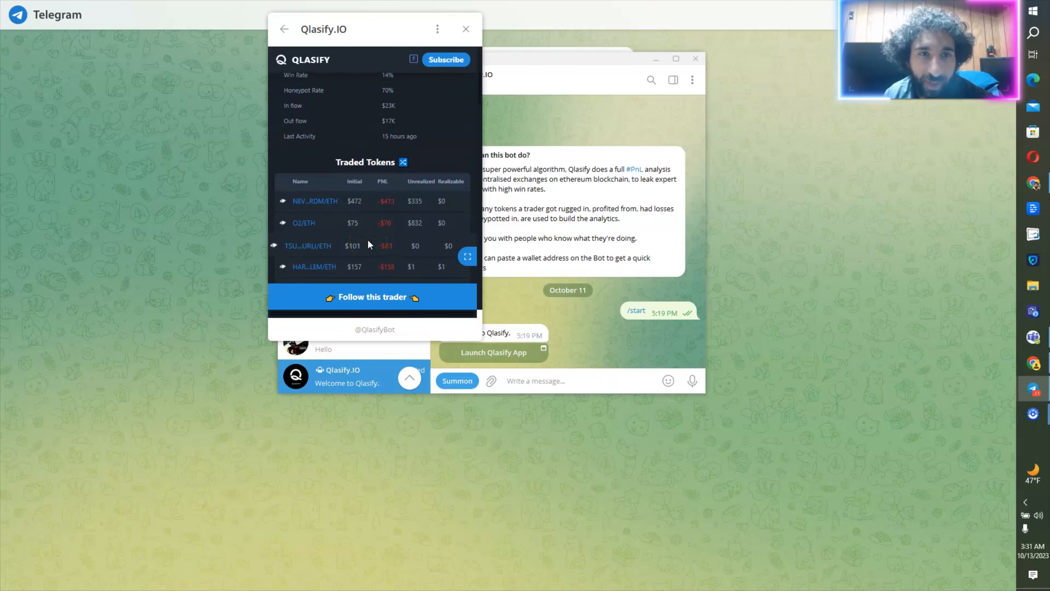
scroll(down, 3)
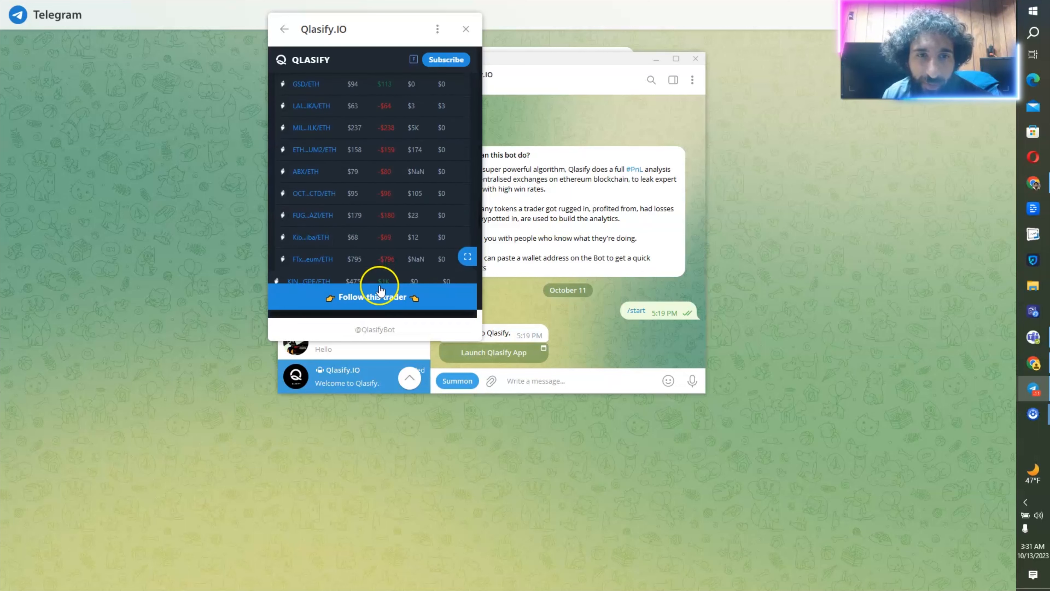
click(372, 296)
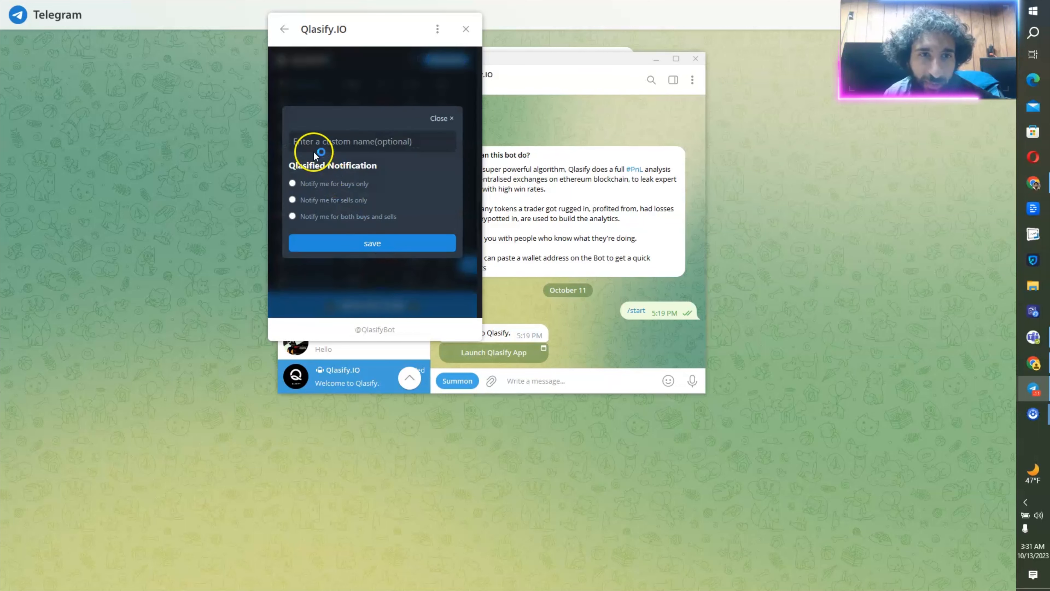
text(tr)
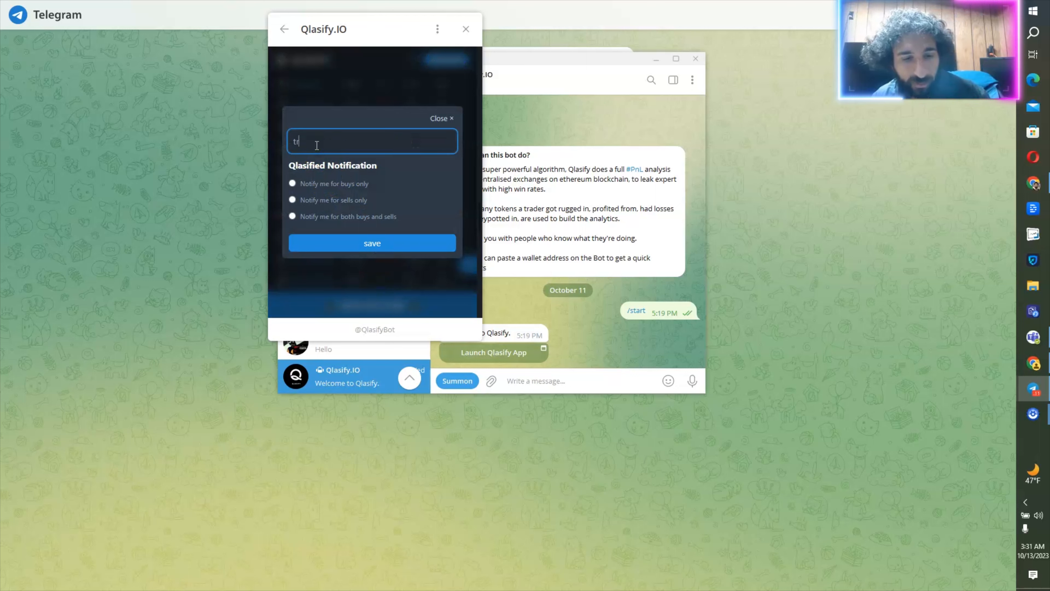
text(esy)
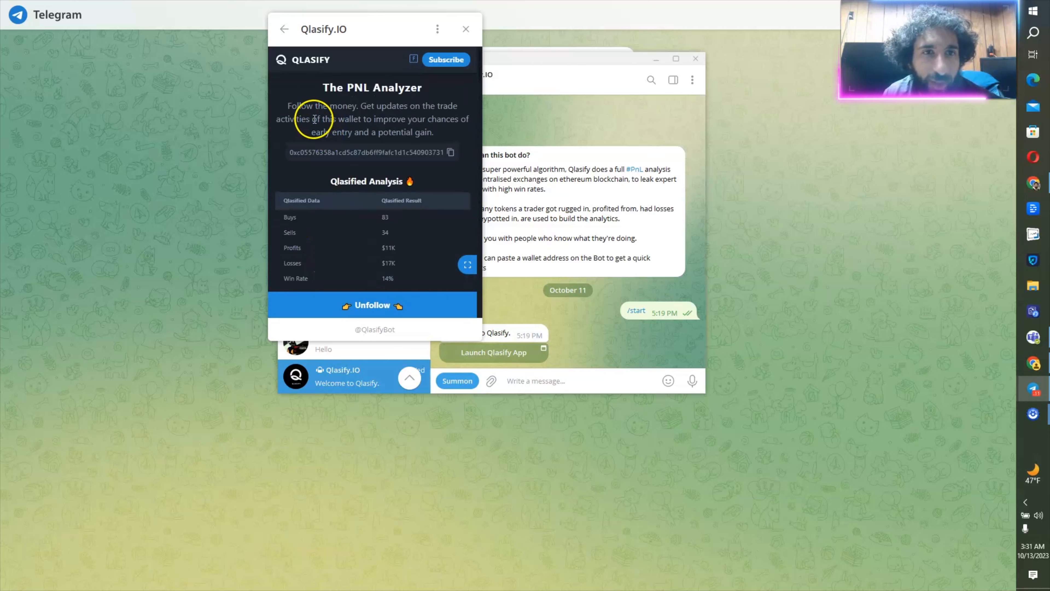
Confirm the trader appears in the Following list and return to its analysis page.
click(294, 82)
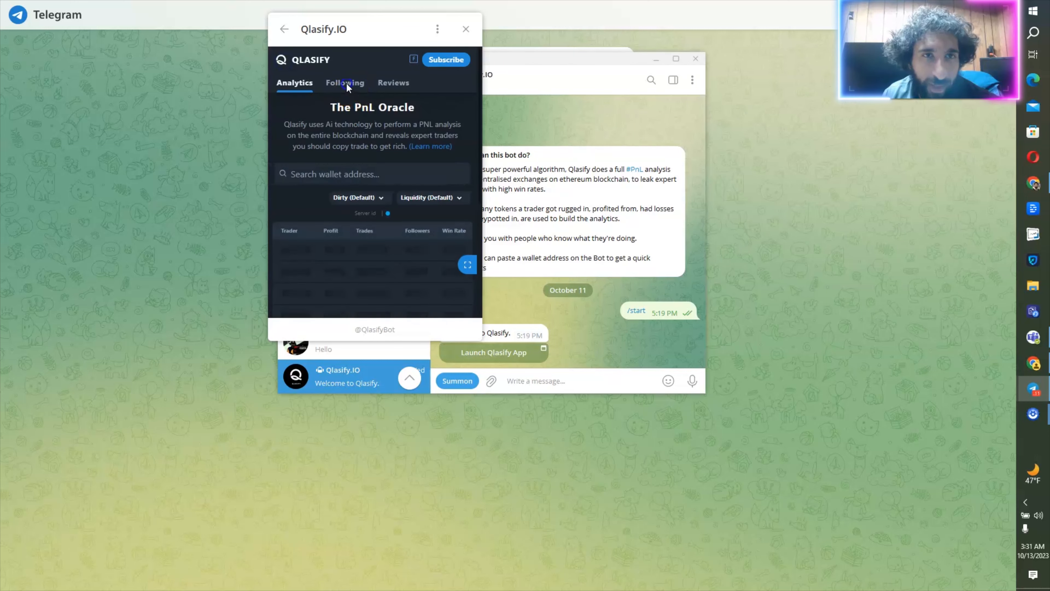
click(344, 83)
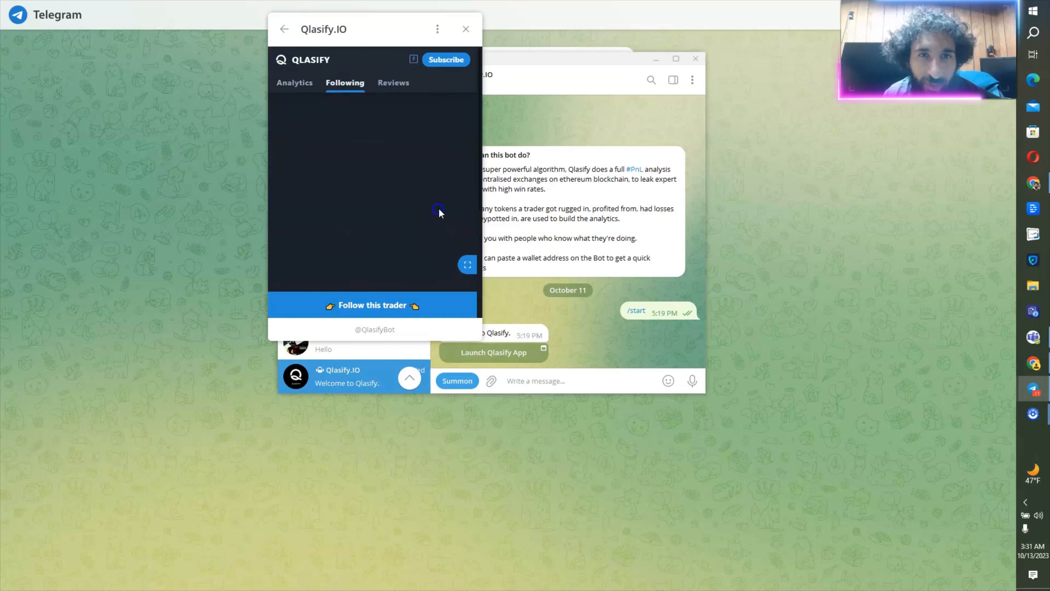
click(372, 304)
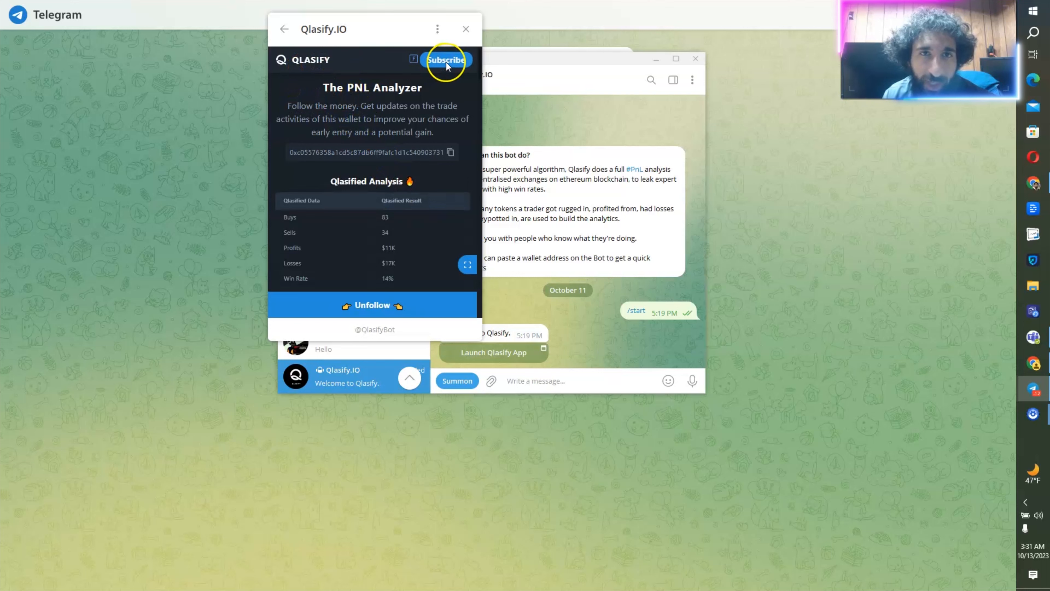
Review the Oracle, Free, Basic and Premium subscription tiers on the Subscribe page.
click(446, 59)
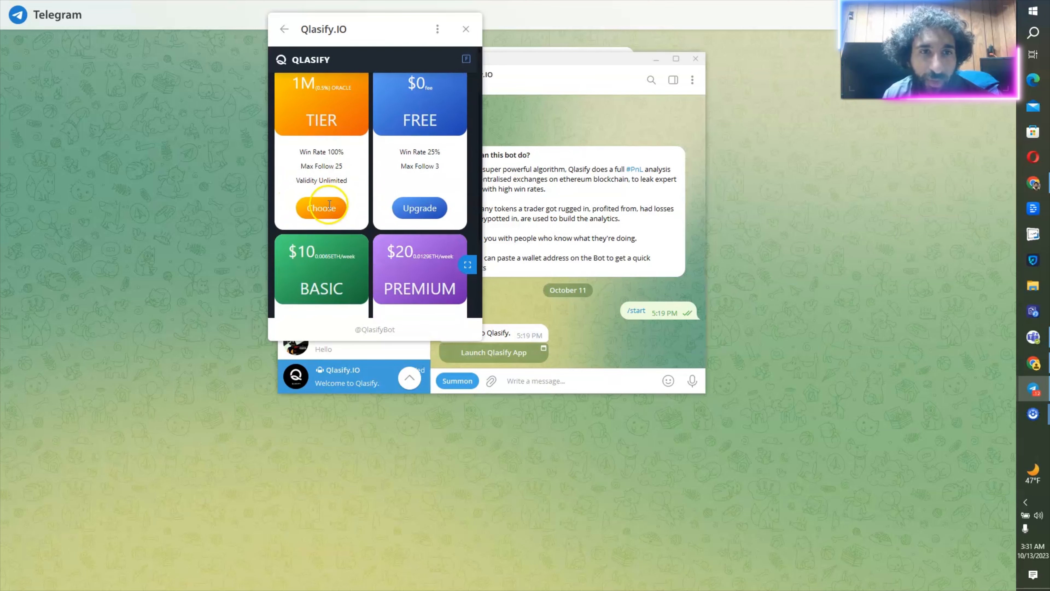
mouse_move(328, 178)
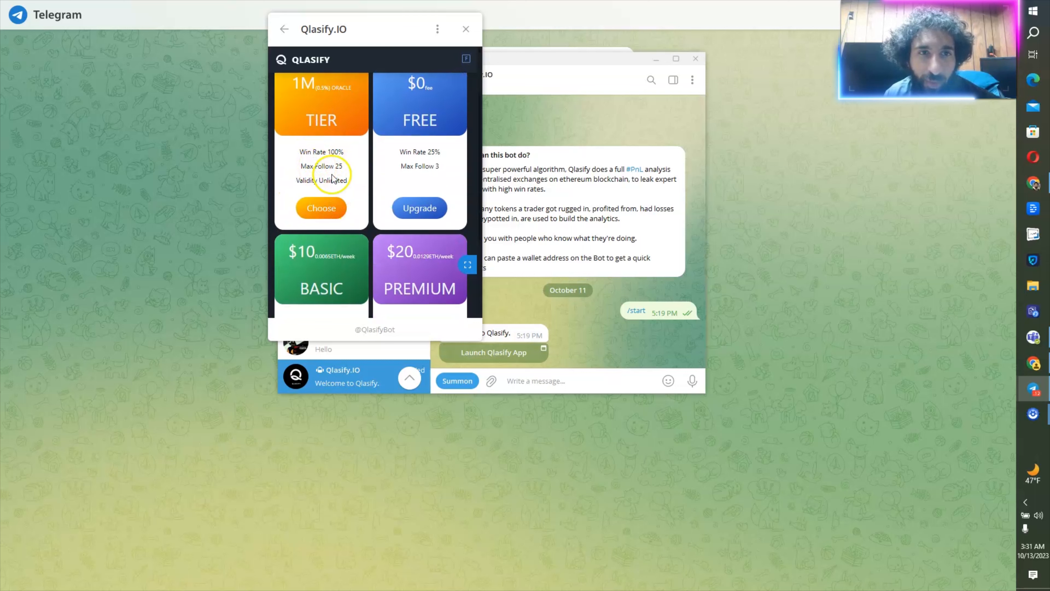
mouse_move(420, 165)
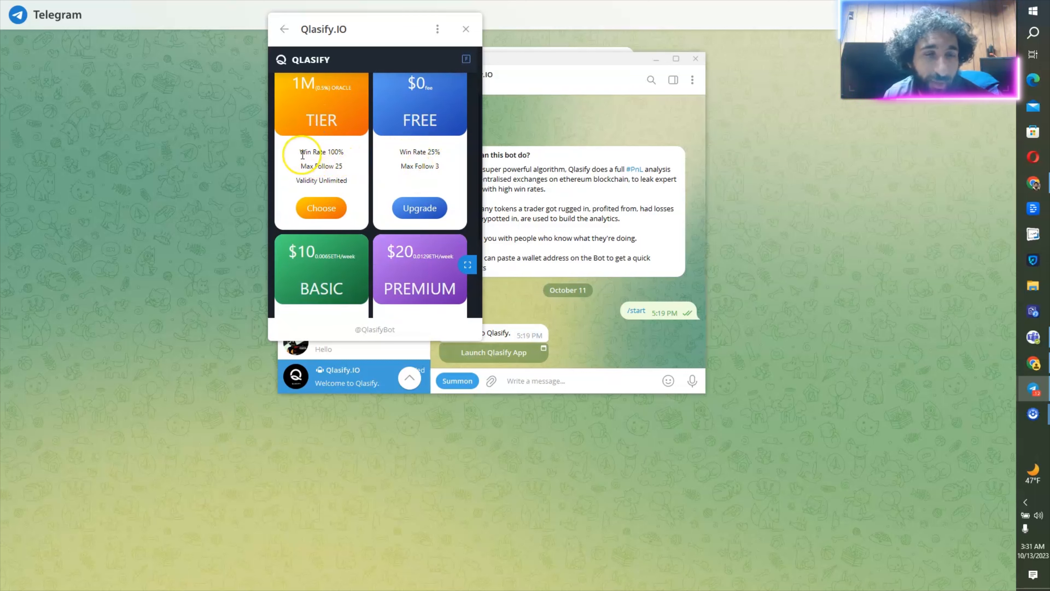
scroll(down, 3)
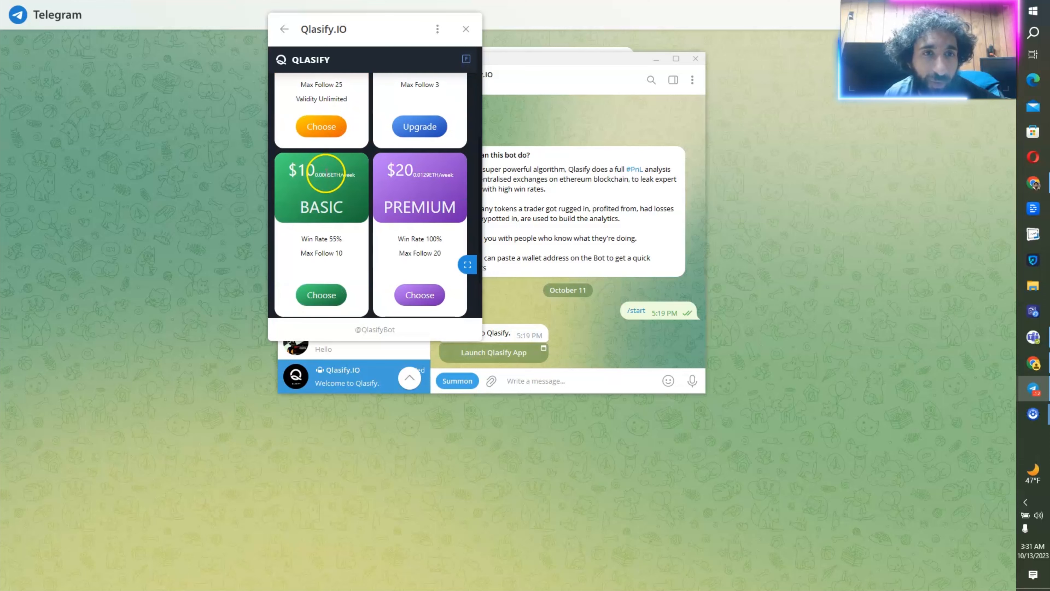
scroll(down, 3)
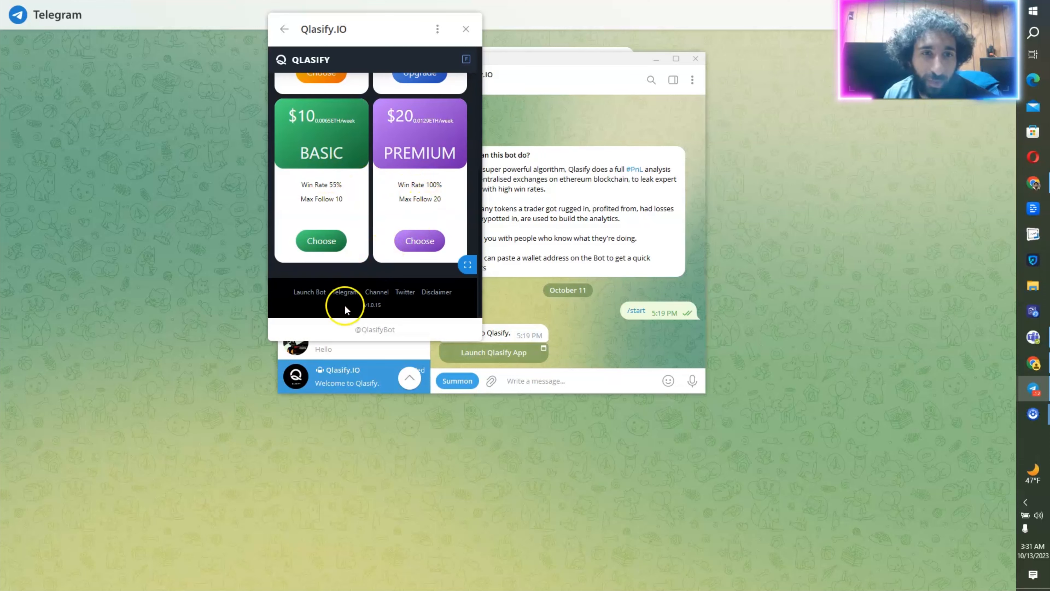
scroll(up, 3)
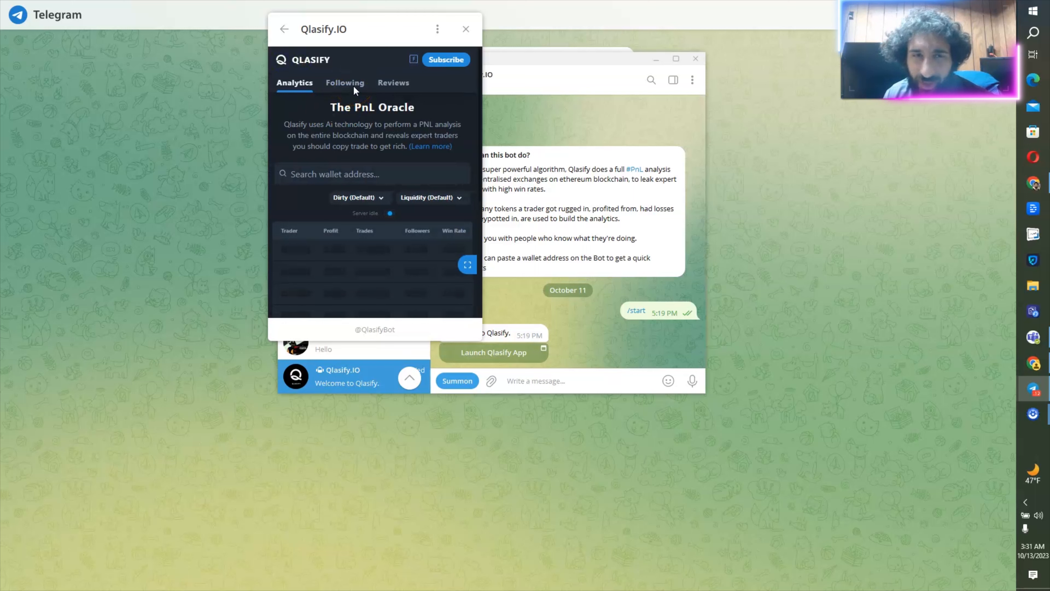
Check the Following list, then review a top trader's stats: 101 buys, 47 sells, $118K profits, 10% win rate.
click(345, 83)
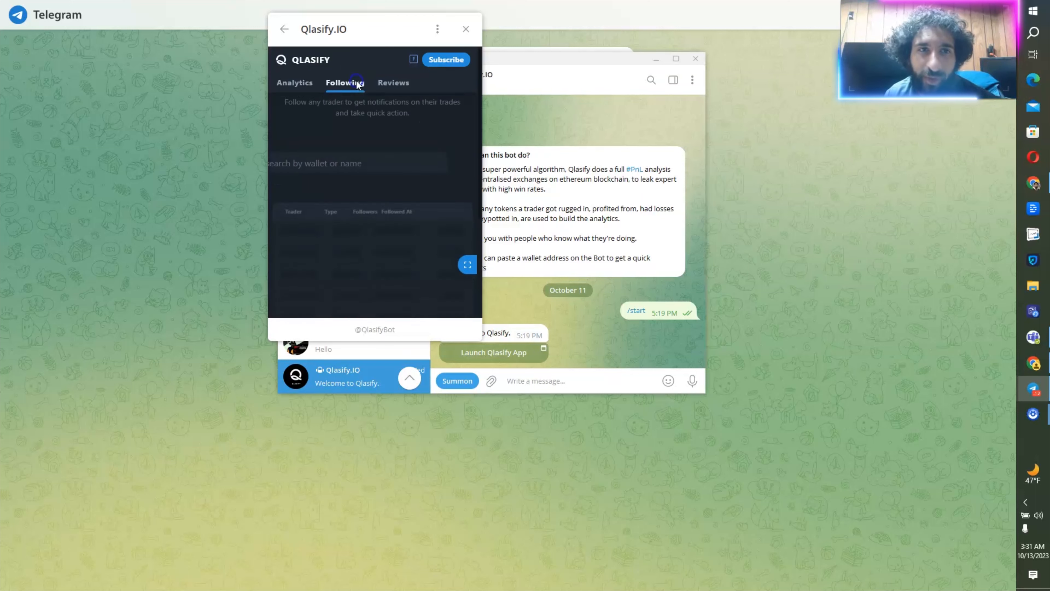
click(294, 83)
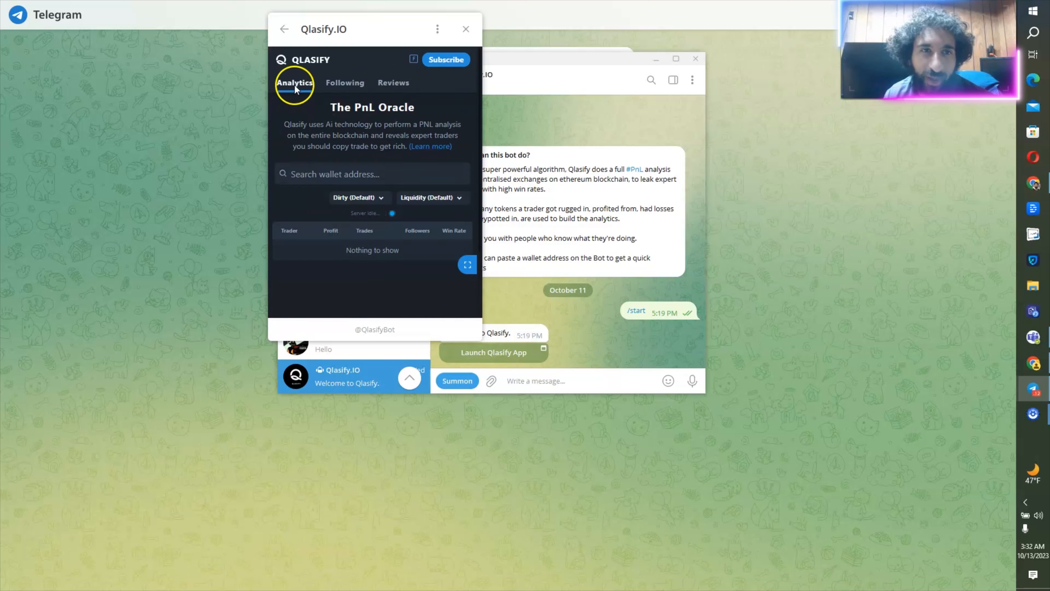
mouse_move(296, 101)
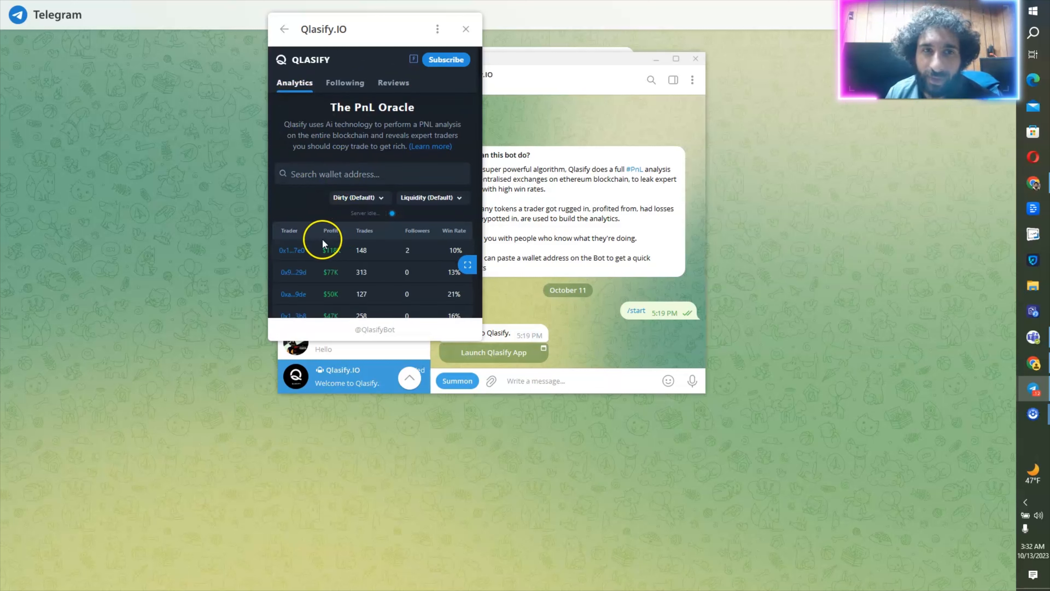
scroll(down, 3)
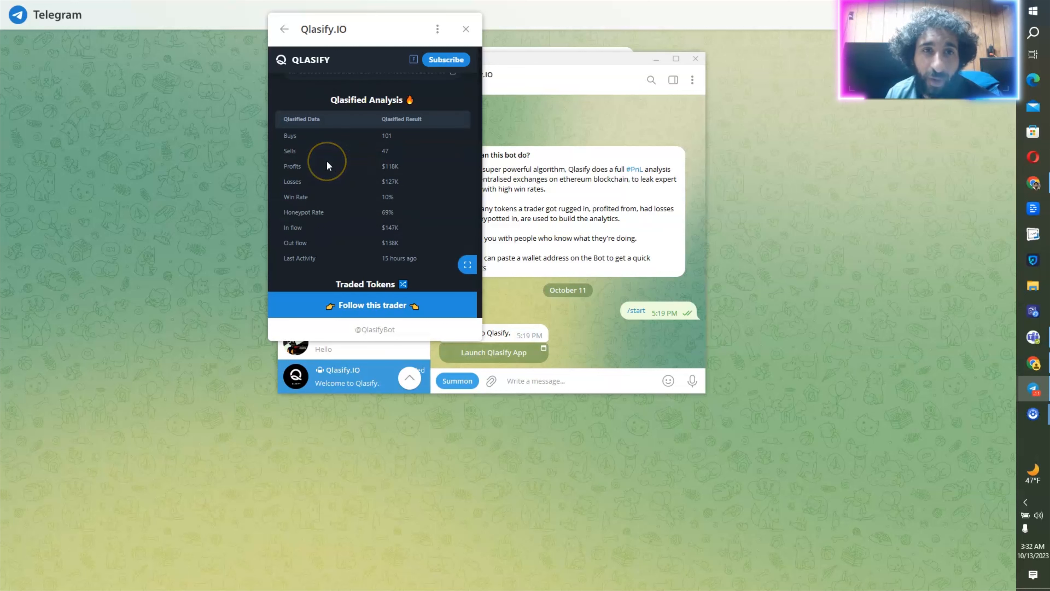
mouse_move(387, 176)
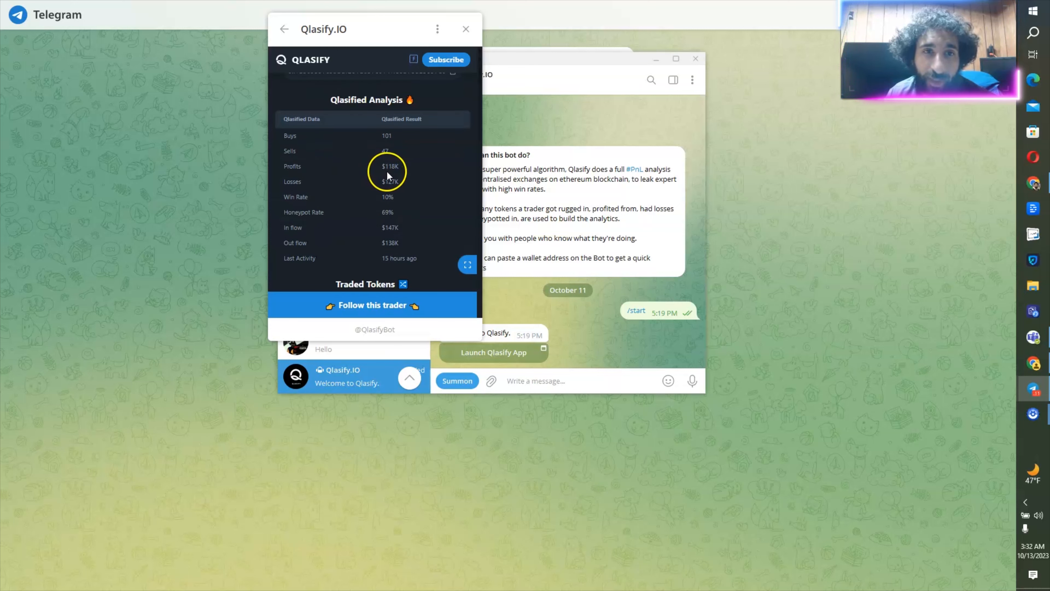
mouse_move(409, 188)
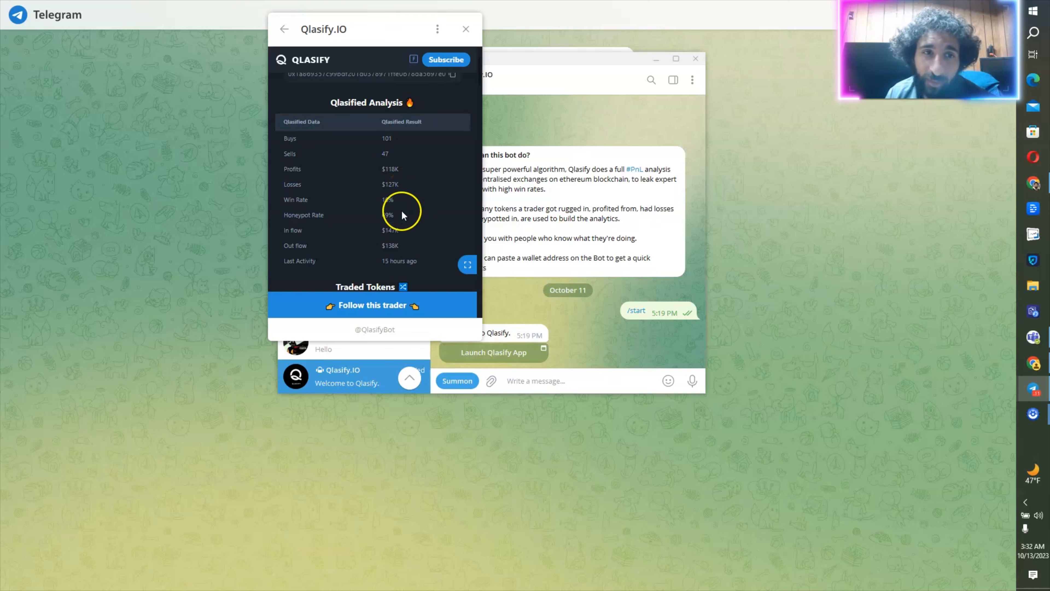
scroll(down, 3)
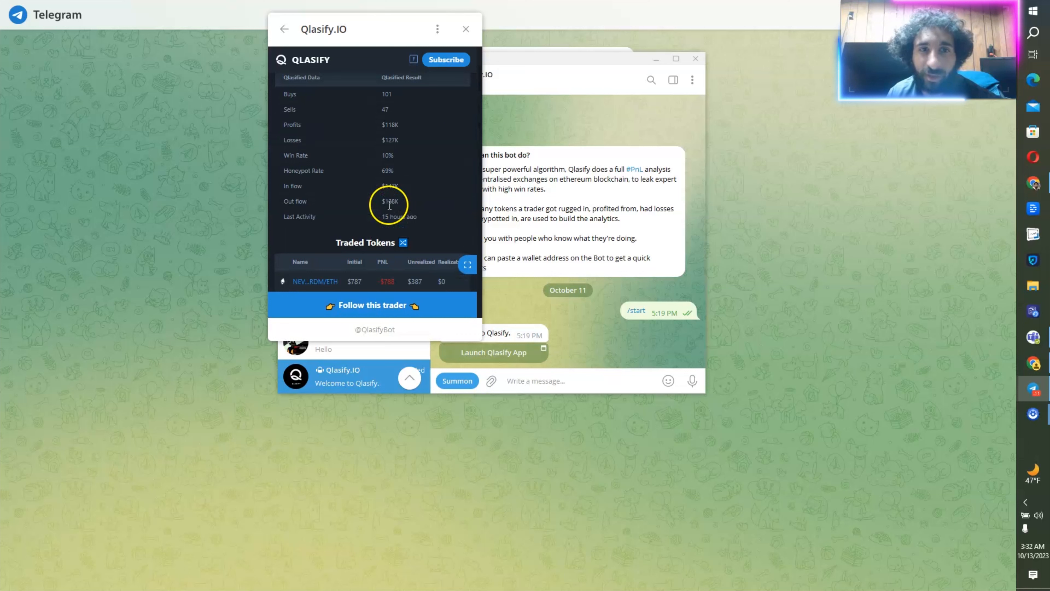
scroll(up, 3)
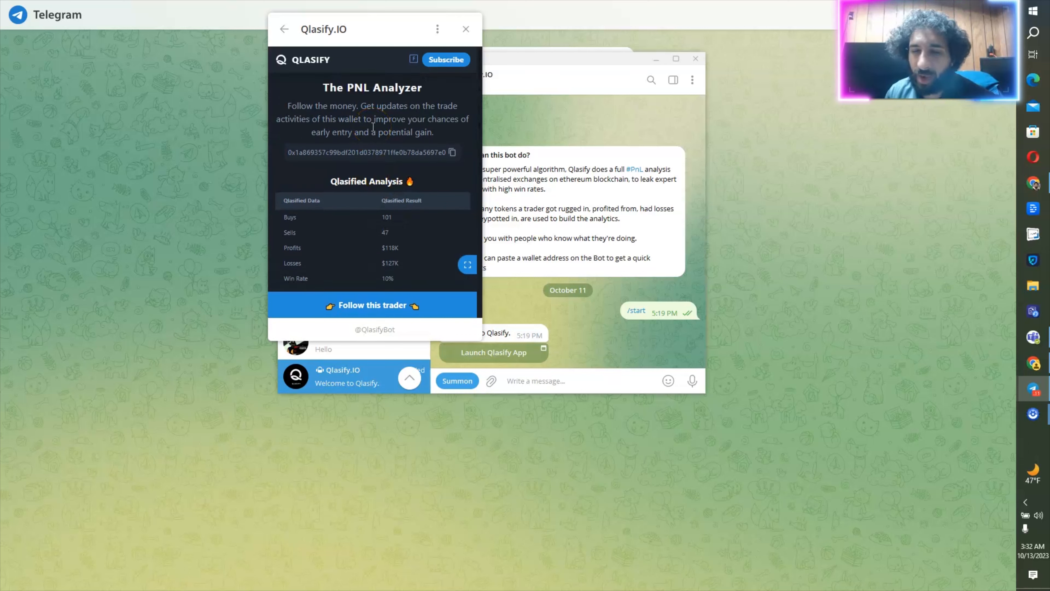